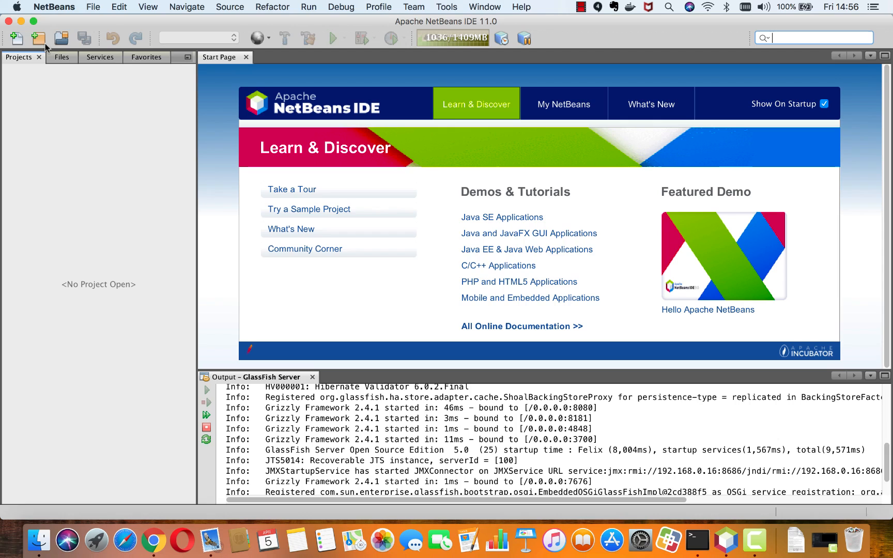
# - Browse the New Project wizard's Maven, Ant, Gradle, HTML5/JavaScript and PHP categories, then cancel without creating anything
pyautogui.click(39, 38)
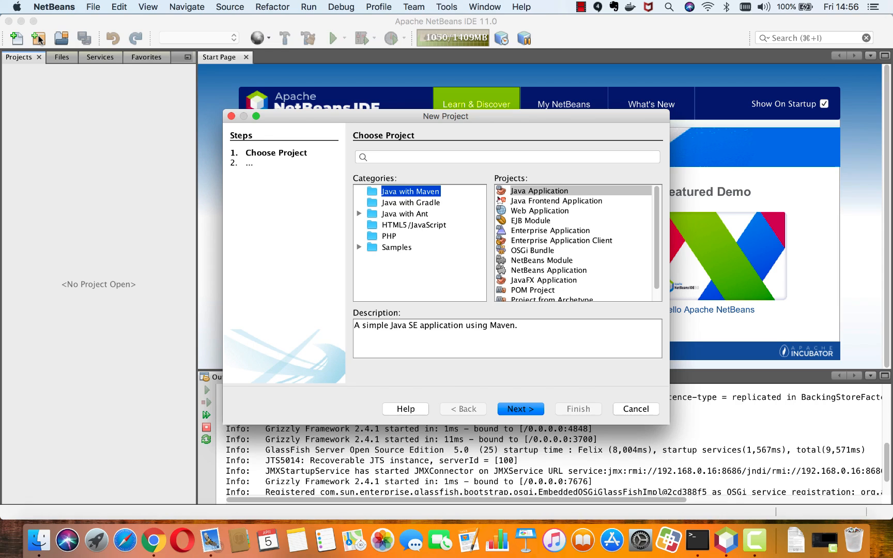
pyautogui.moveTo(541, 141)
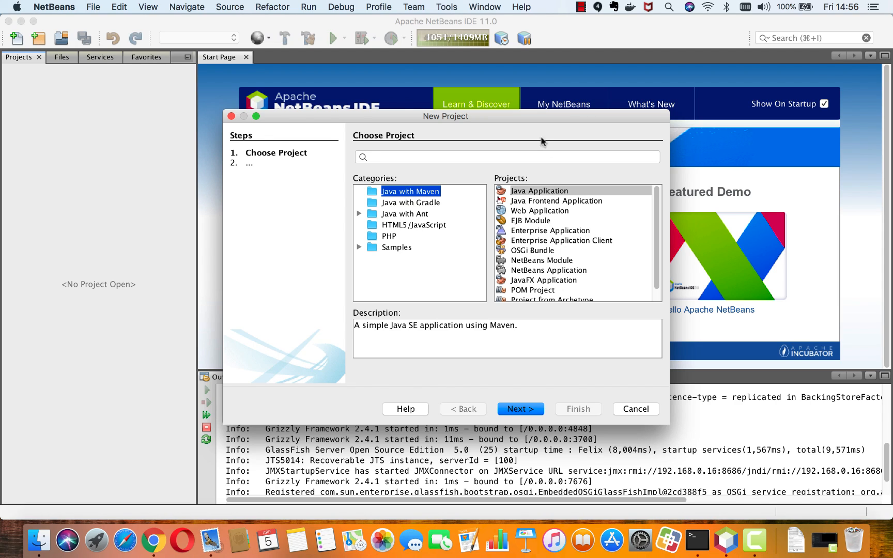
pyautogui.moveTo(546, 348)
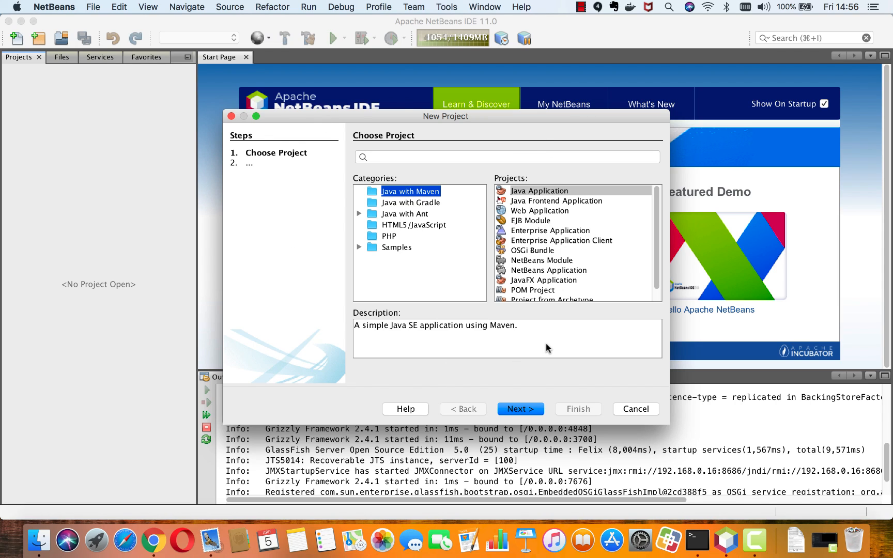
pyautogui.moveTo(413, 270)
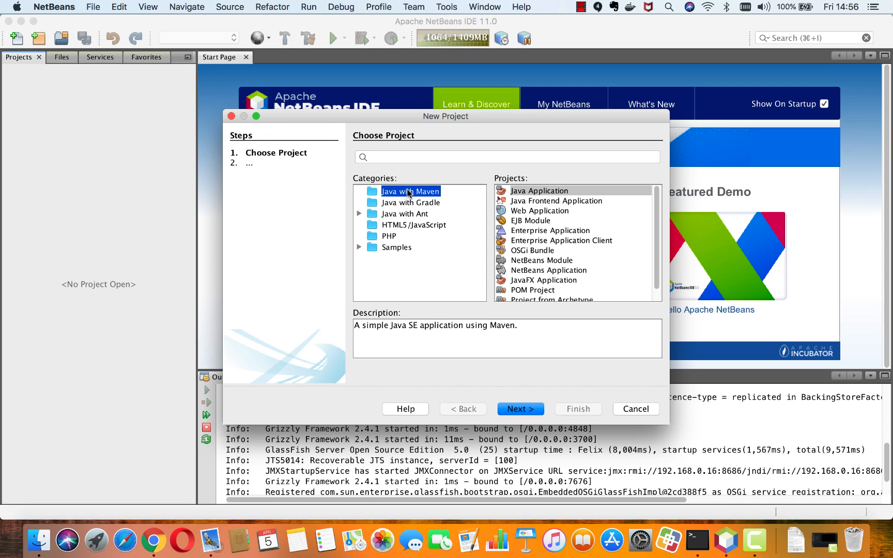
pyautogui.moveTo(451, 247)
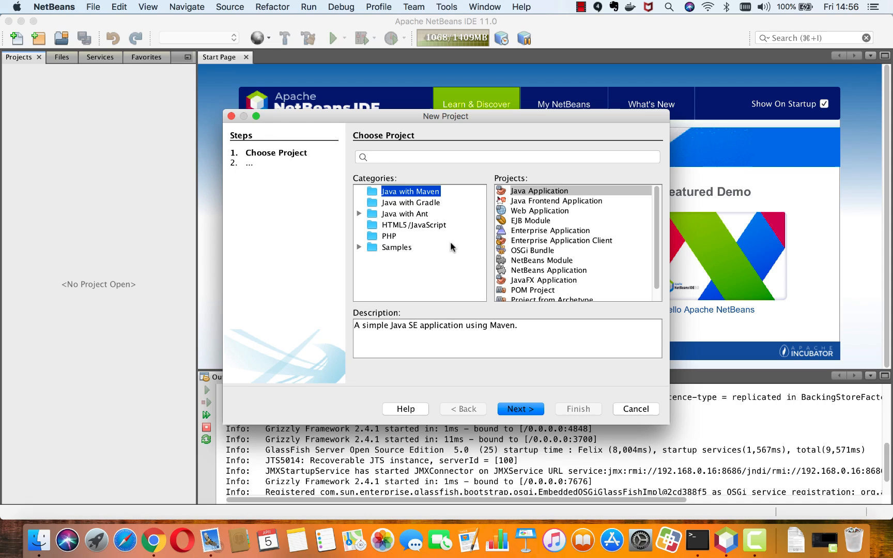
pyautogui.click(405, 213)
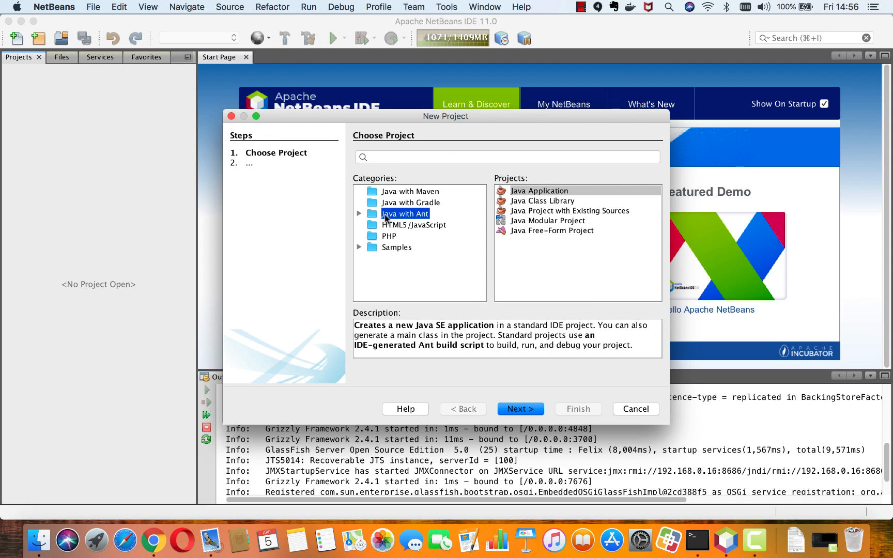
pyautogui.click(359, 213)
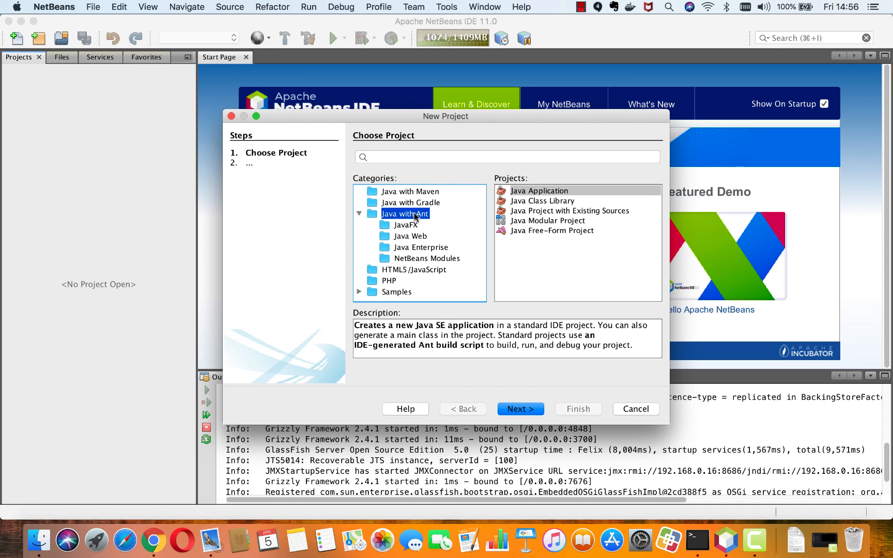
pyautogui.click(359, 213)
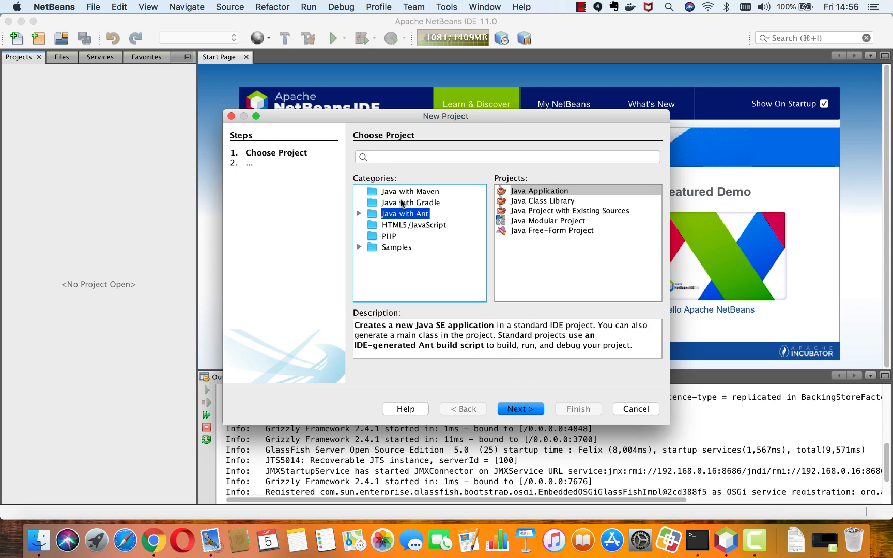
pyautogui.click(410, 202)
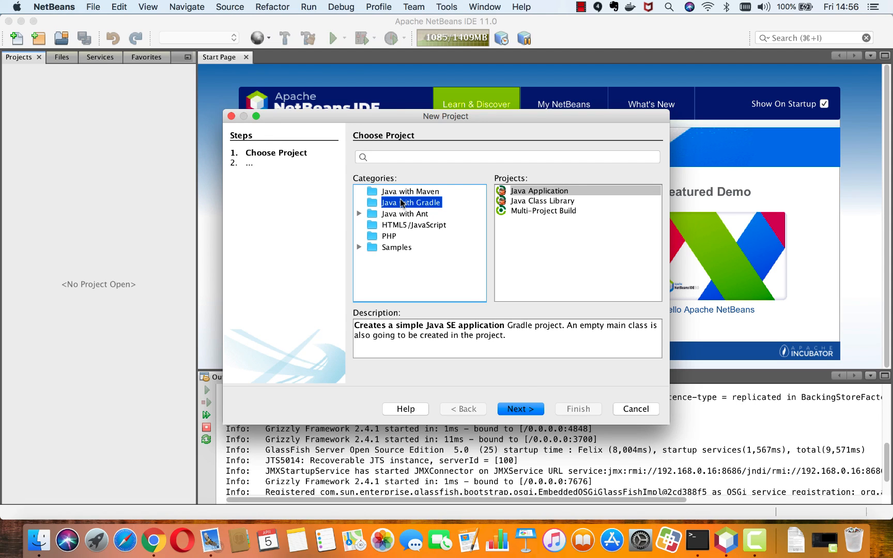
pyautogui.click(414, 224)
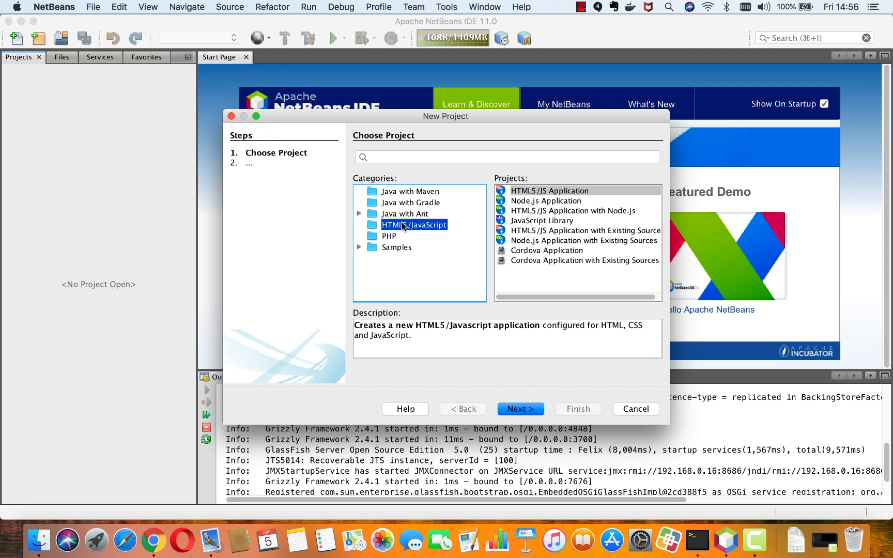
pyautogui.click(389, 235)
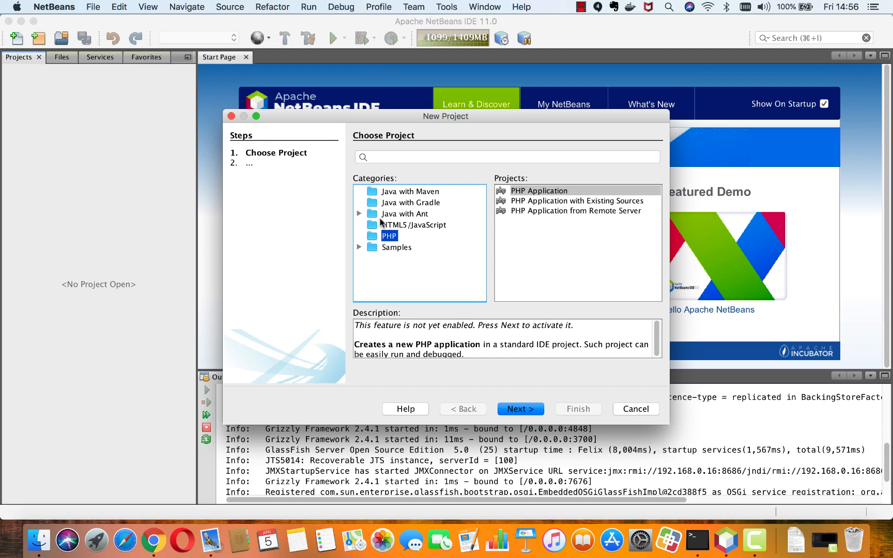
pyautogui.click(409, 191)
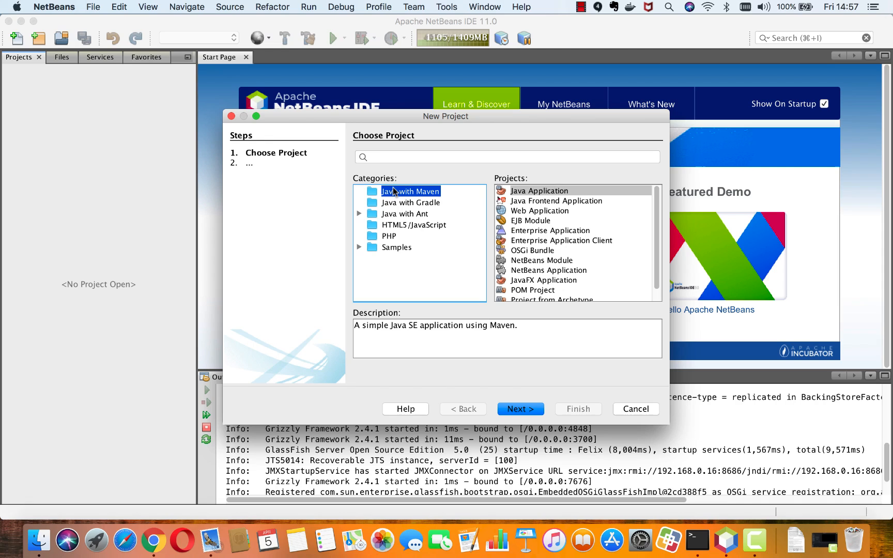
pyautogui.moveTo(519, 212)
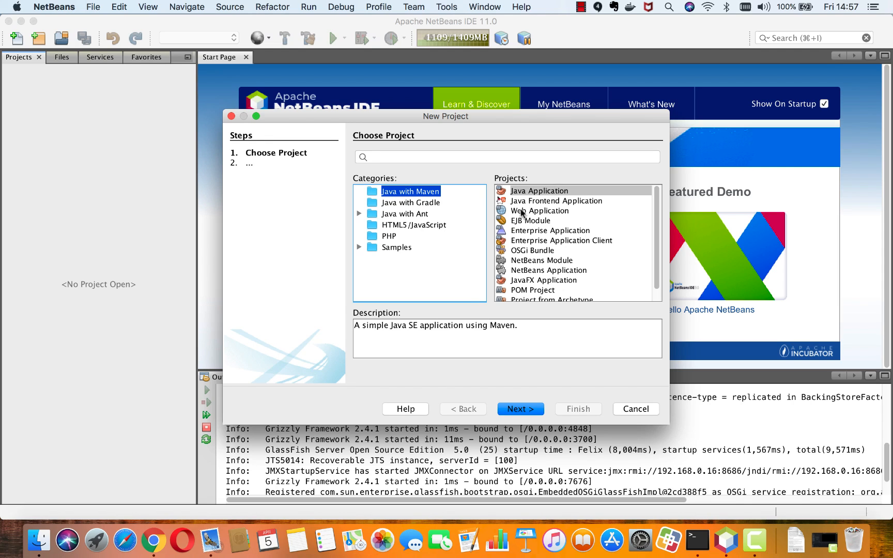
pyautogui.moveTo(453, 239)
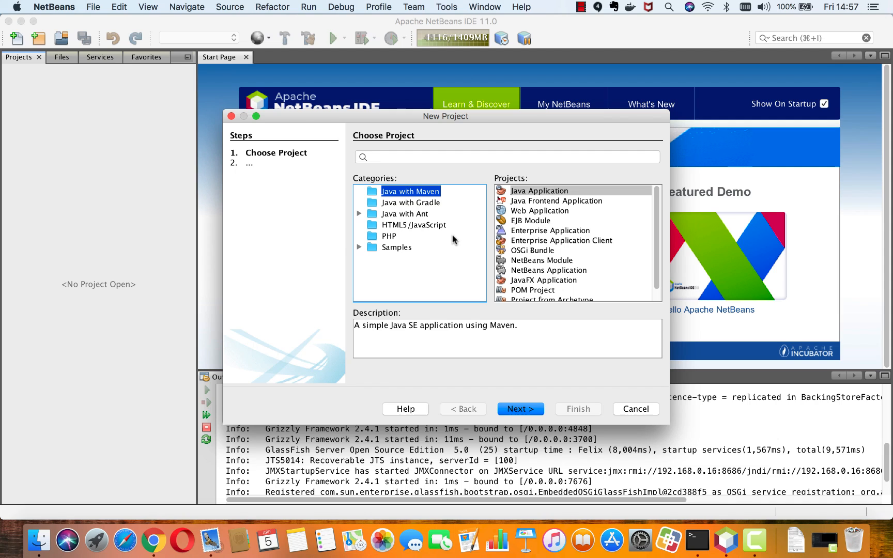
pyautogui.click(635, 408)
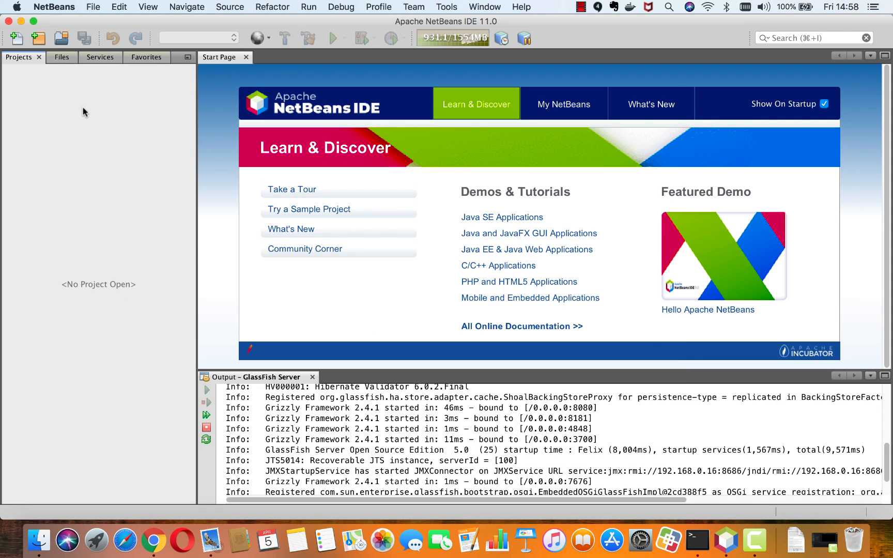
# - Open the existing dataverse project from the Desktop folder
pyautogui.click(61, 38)
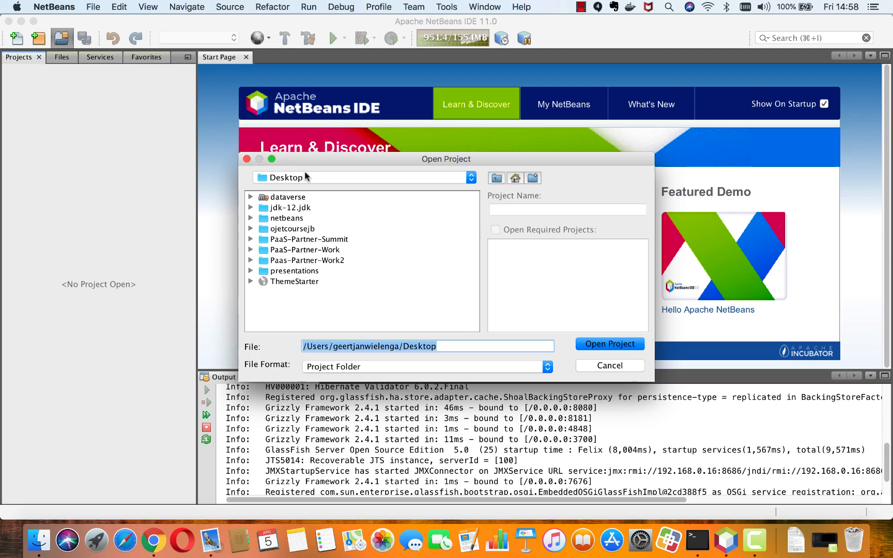
pyautogui.click(287, 197)
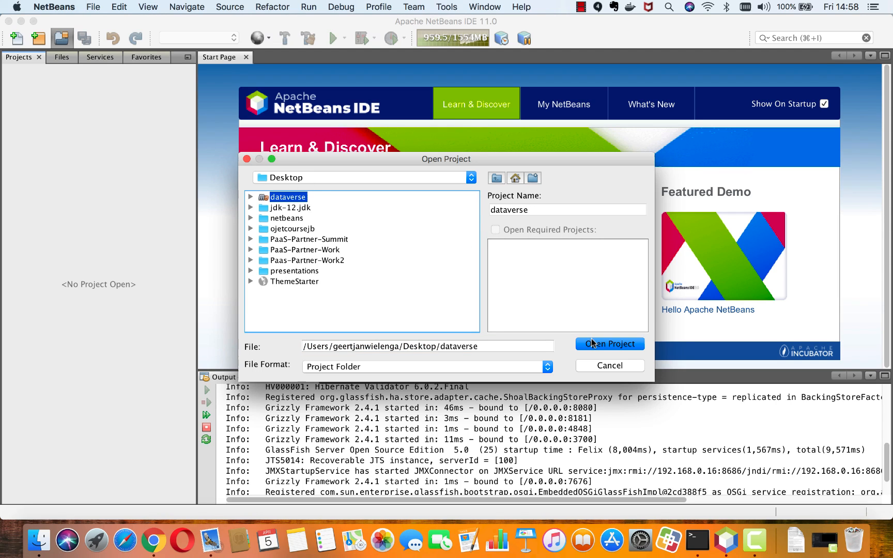
pyautogui.click(609, 344)
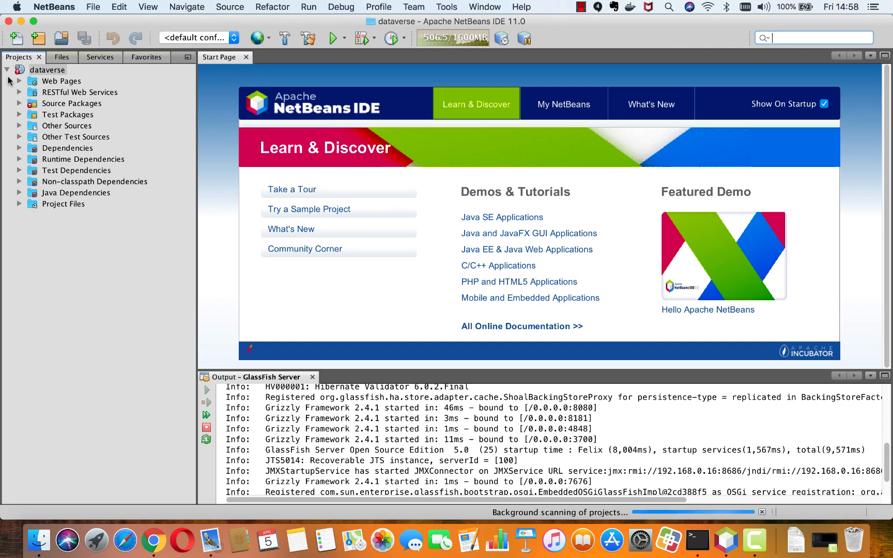
pyautogui.click(19, 80)
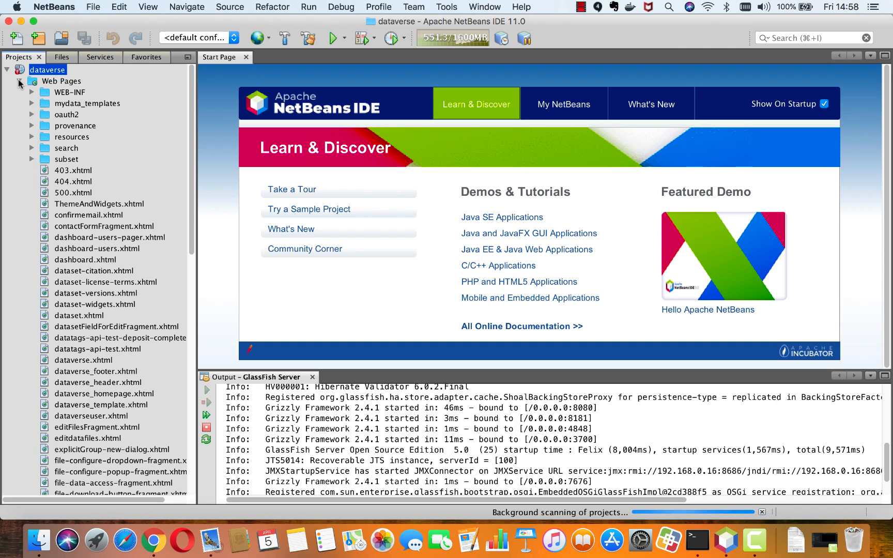
pyautogui.click(32, 81)
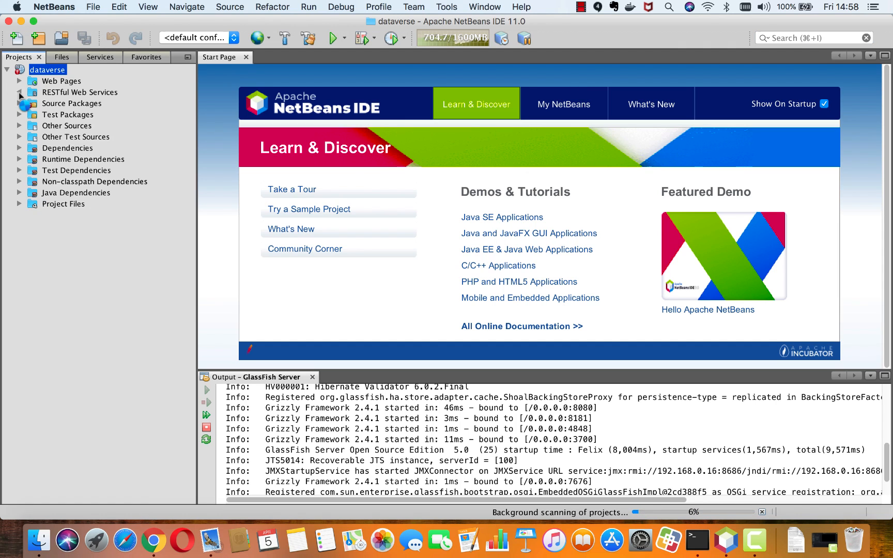
pyautogui.click(20, 92)
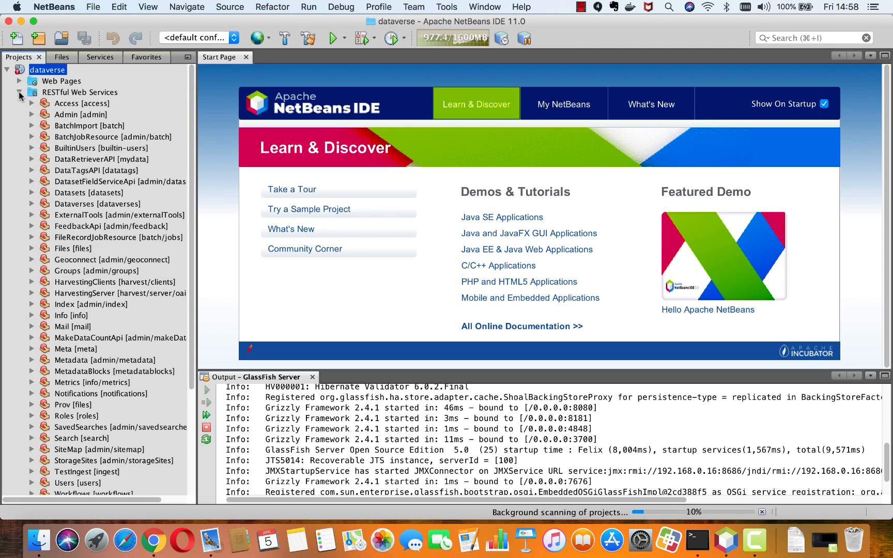
pyautogui.click(19, 93)
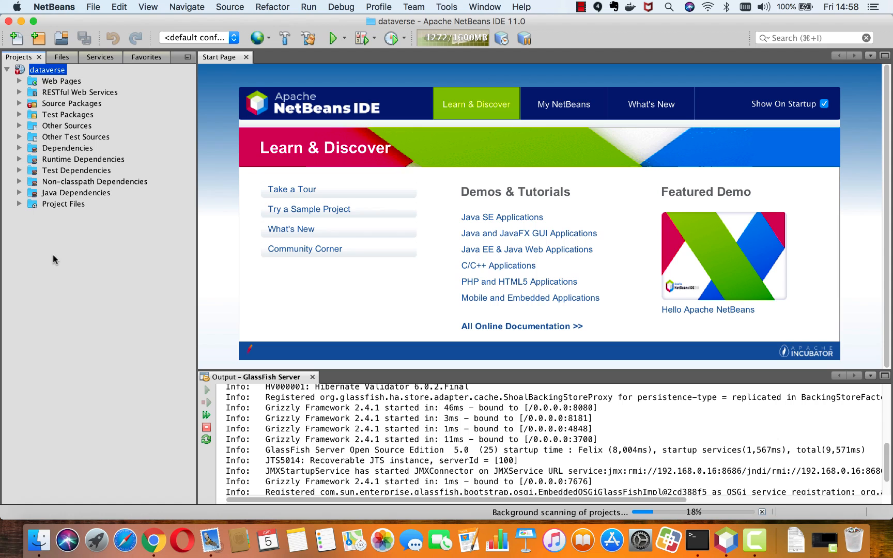
pyautogui.click(38, 38)
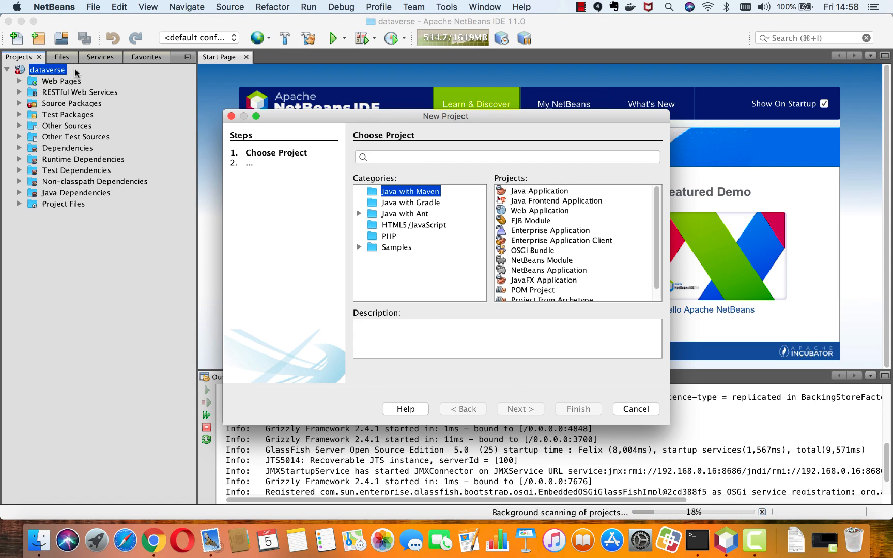
pyautogui.click(411, 203)
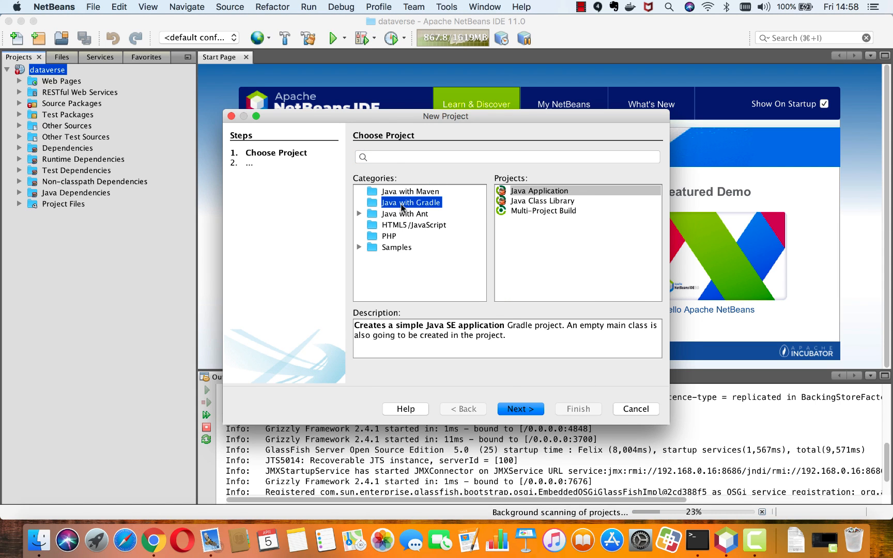
pyautogui.click(635, 409)
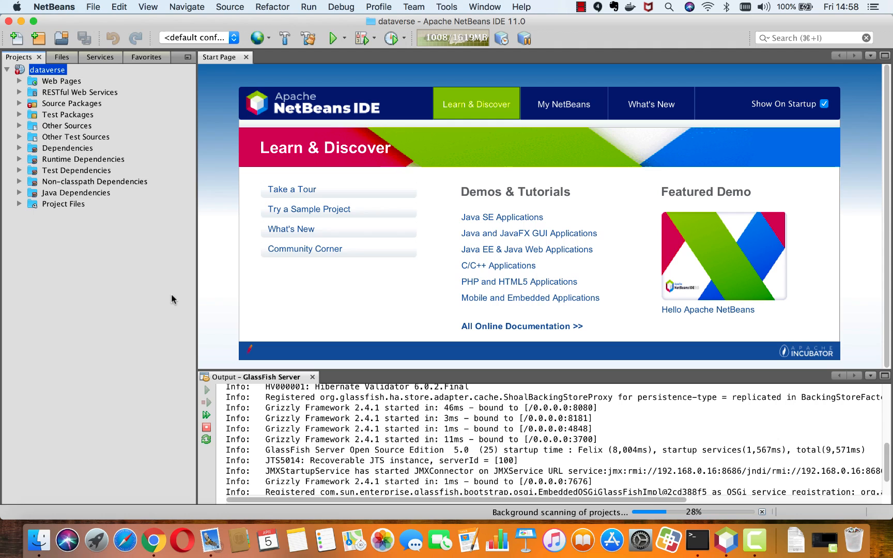
pyautogui.moveTo(120, 292)
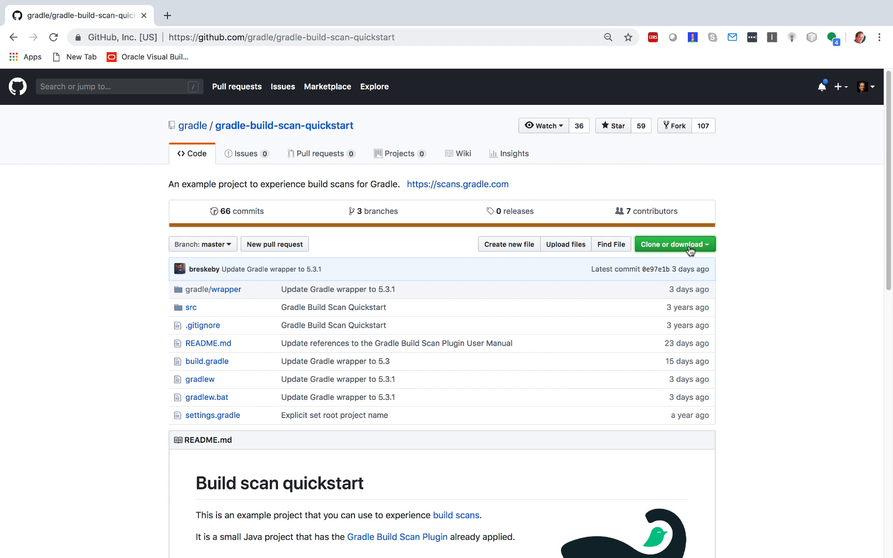
# - Show the Clone or download options on the gradle-build-scan-quickstart GitHub page
pyautogui.click(671, 244)
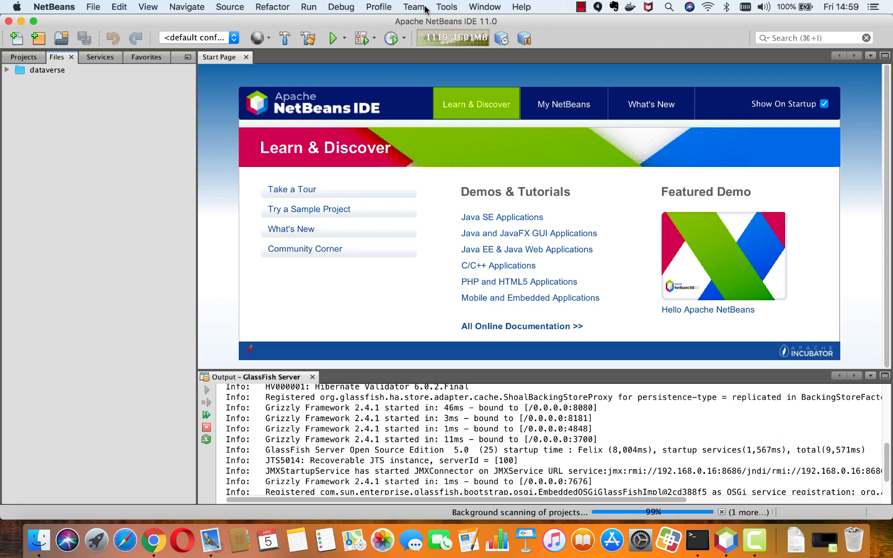
# - Clone the gradle-build-scan-quickstart repository's master branch into the Desktop folder via Team > Git
pyautogui.click(413, 7)
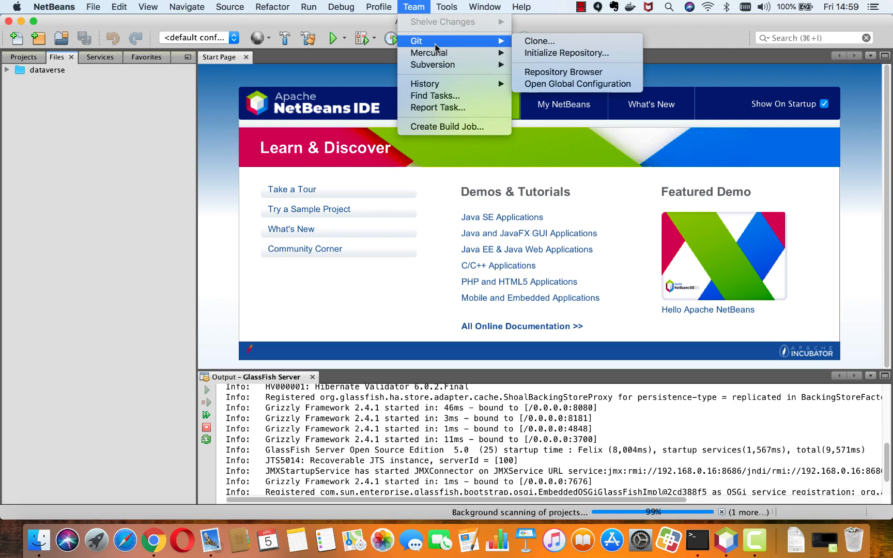
pyautogui.click(537, 40)
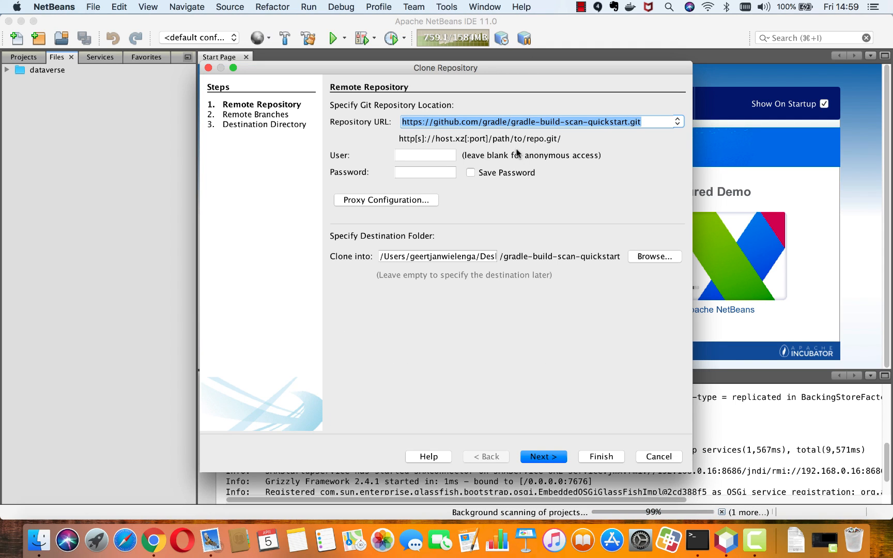
pyautogui.moveTo(557, 437)
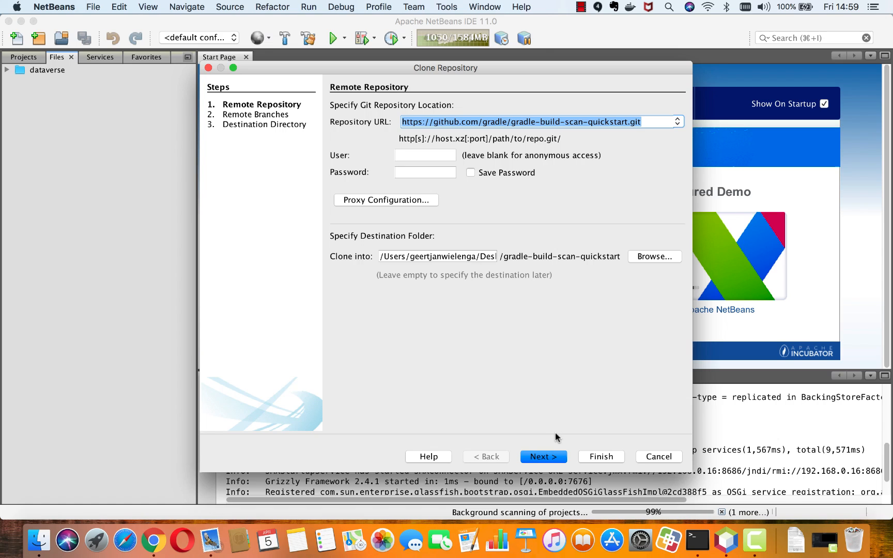
pyautogui.click(543, 457)
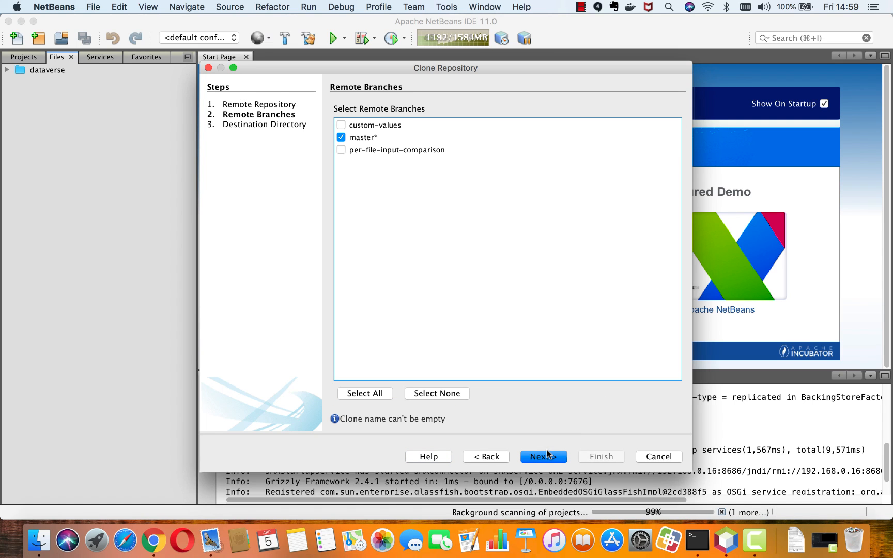
pyautogui.click(542, 456)
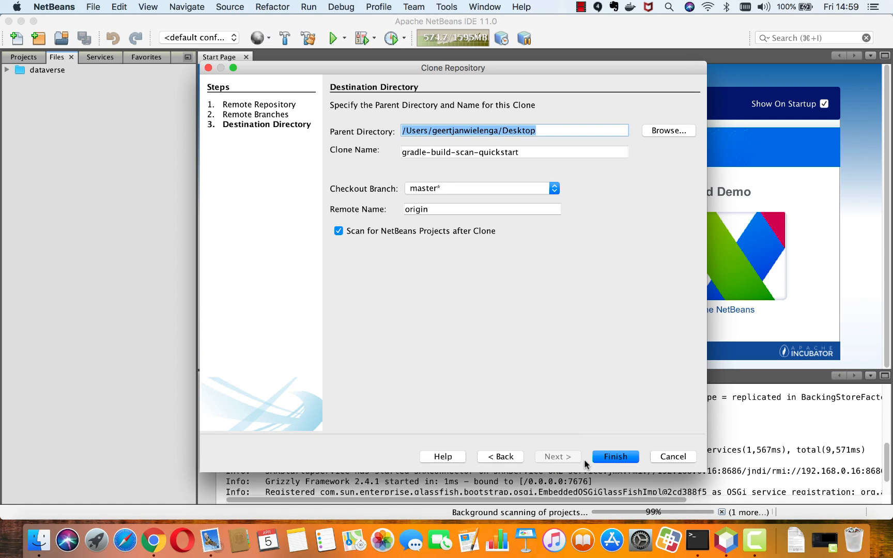
pyautogui.click(615, 456)
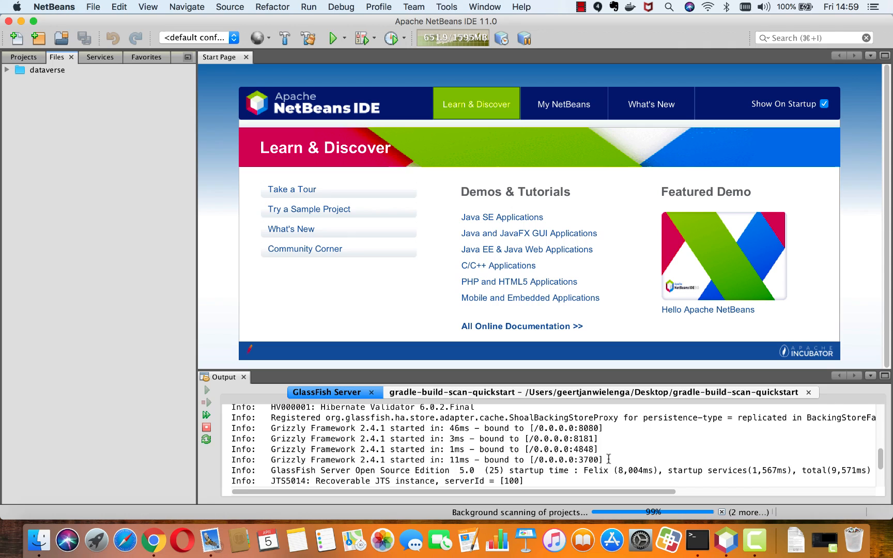
pyautogui.moveTo(609, 463)
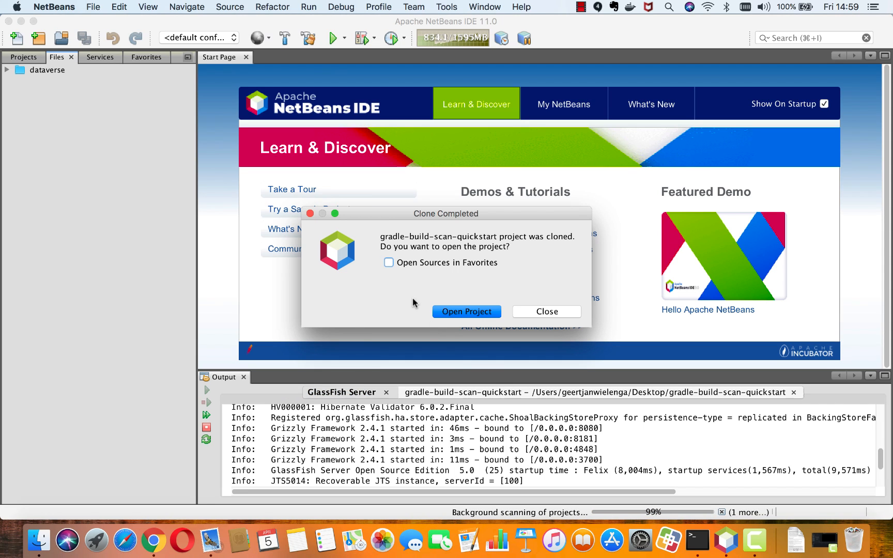
pyautogui.moveTo(455, 275)
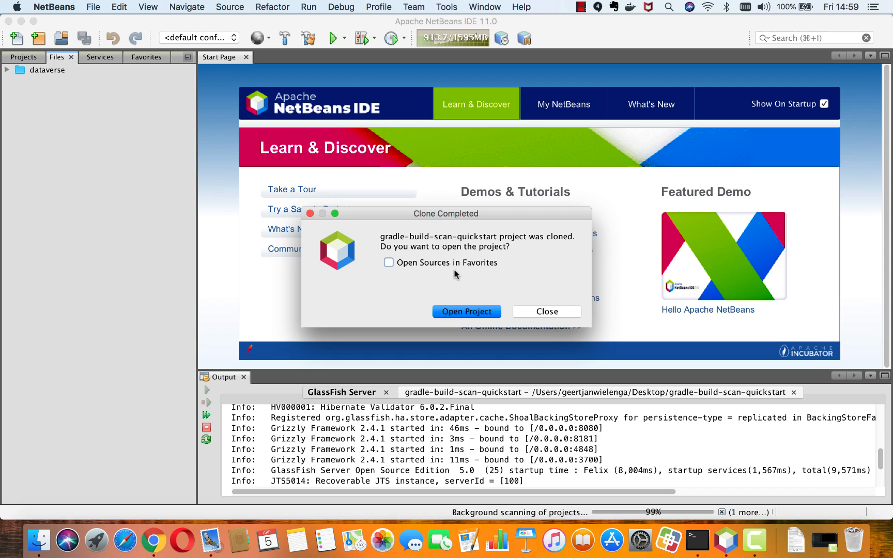
# - Open the cloned gradle-build-scan-quickstart project and show it in the Projects list
pyautogui.click(545, 312)
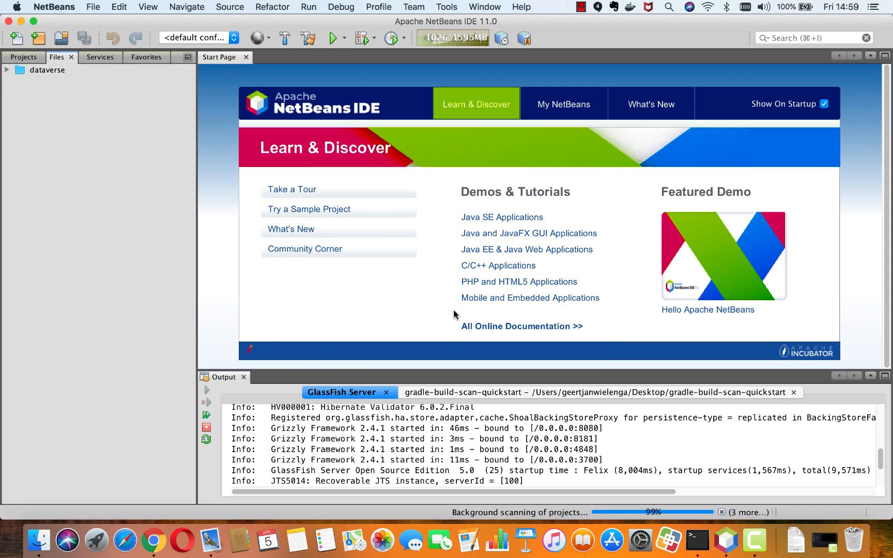
pyautogui.click(19, 57)
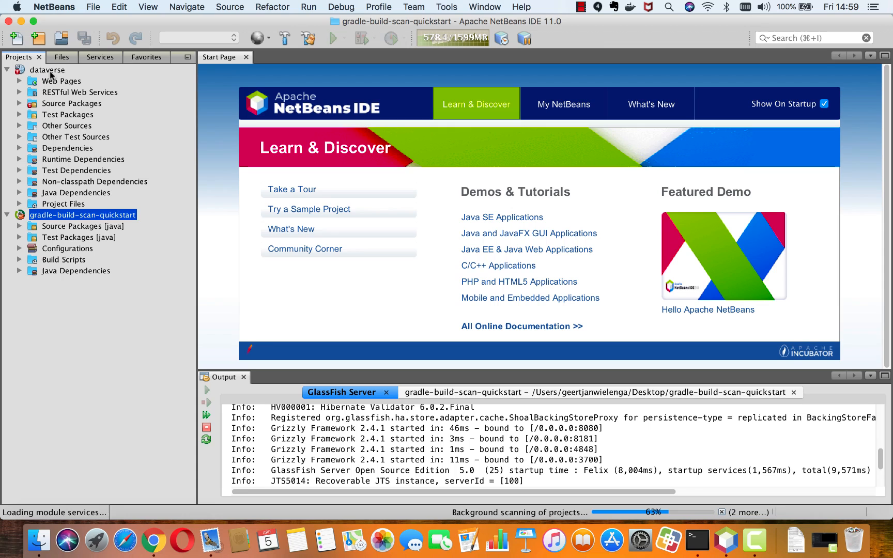
# - Expand the quickstart's Source Packages, Configurations and Build Scripts, then show the Services list
pyautogui.click(47, 69)
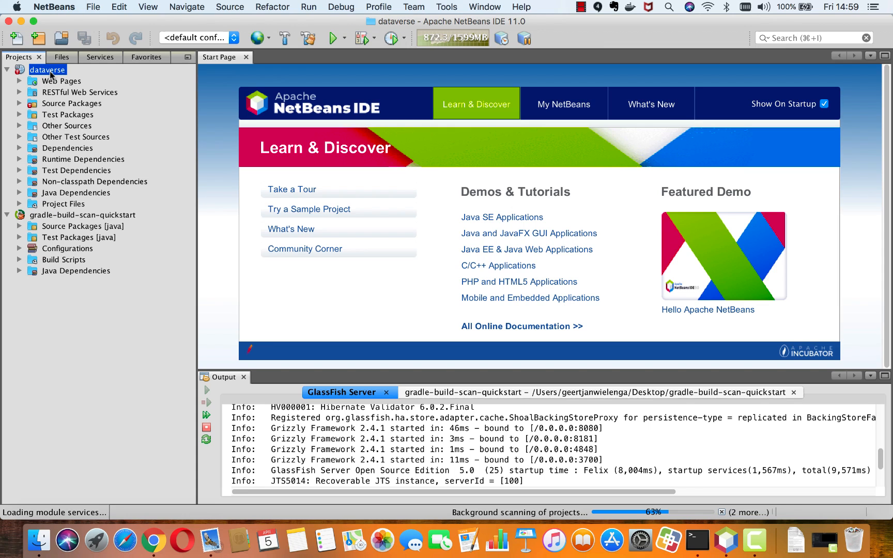
pyautogui.click(82, 215)
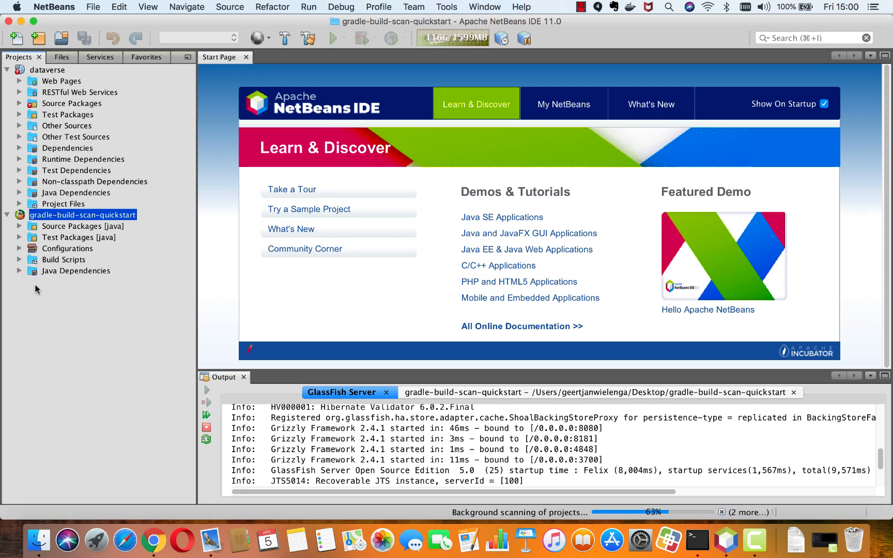
pyautogui.moveTo(19, 228)
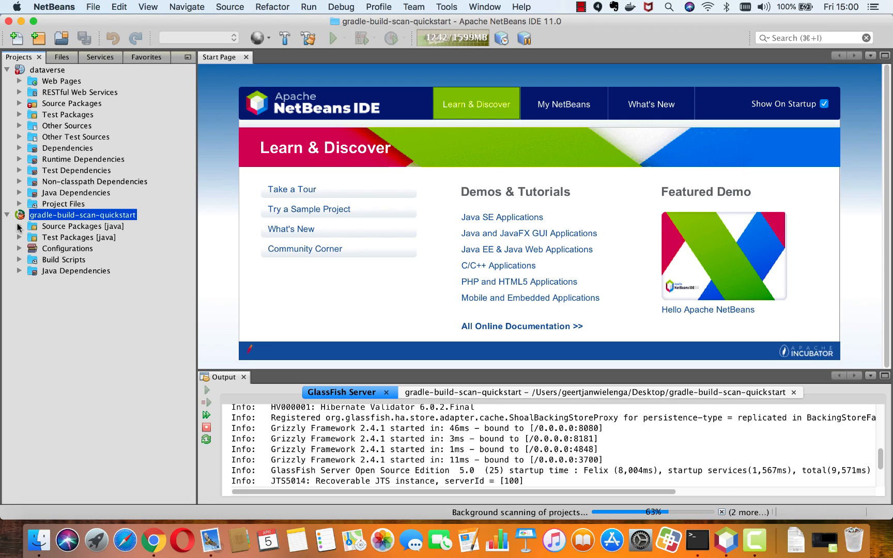
pyautogui.click(19, 227)
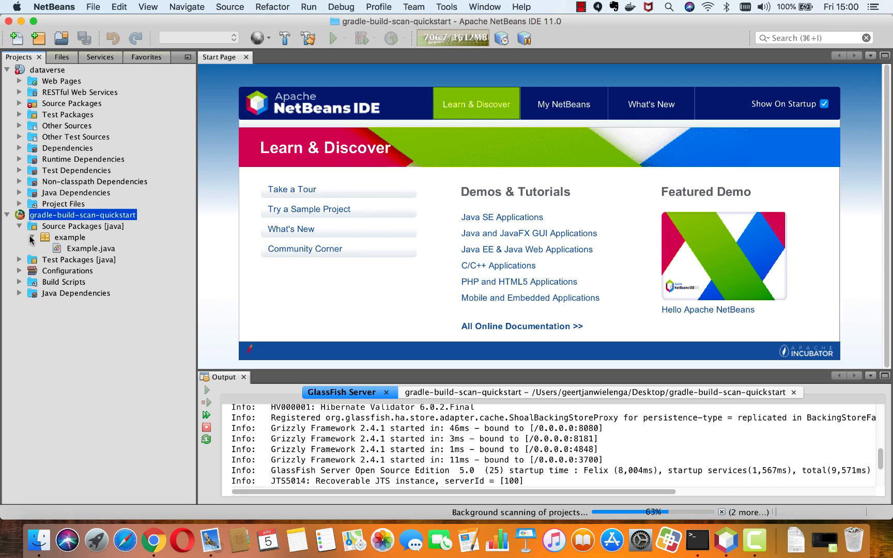
pyautogui.click(19, 270)
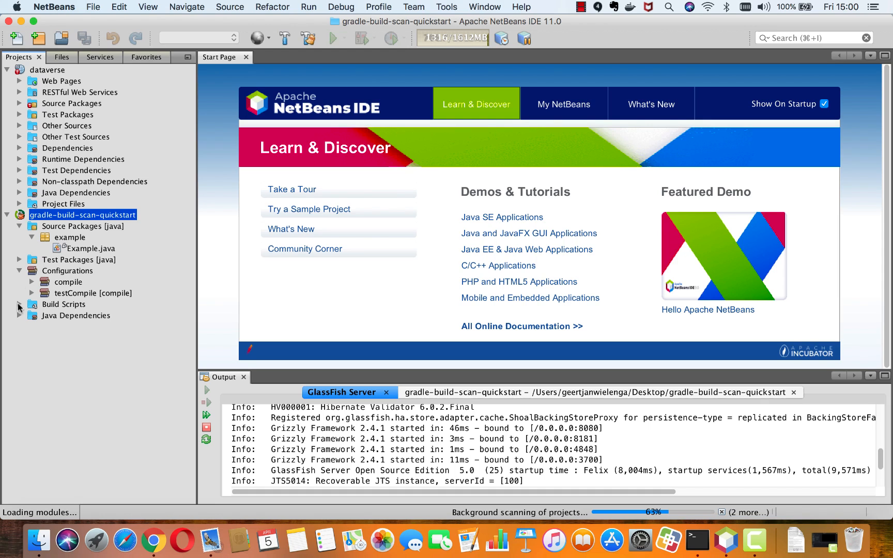
pyautogui.click(19, 304)
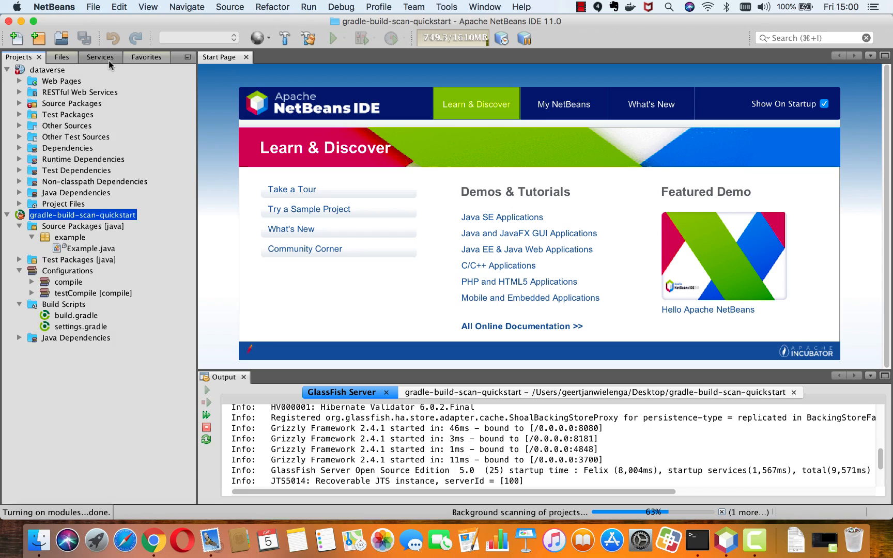
pyautogui.click(95, 56)
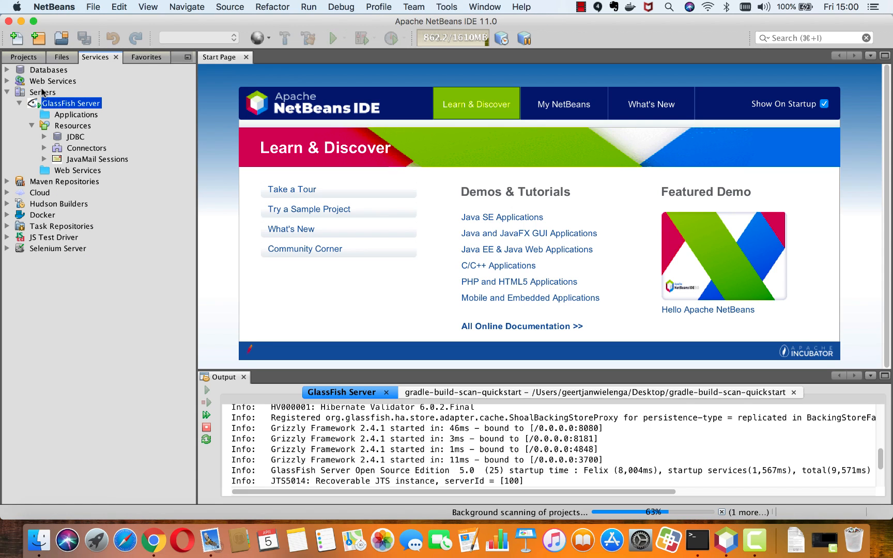
pyautogui.click(44, 92)
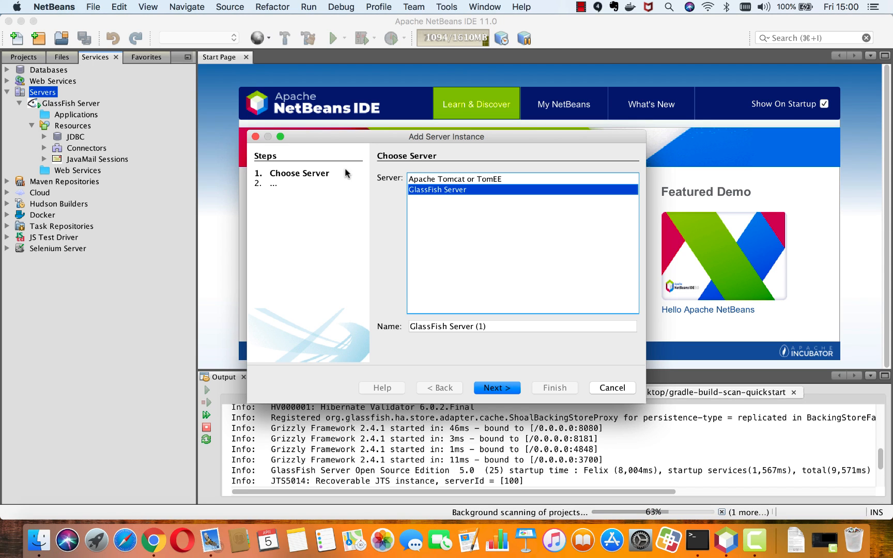
pyautogui.moveTo(445, 216)
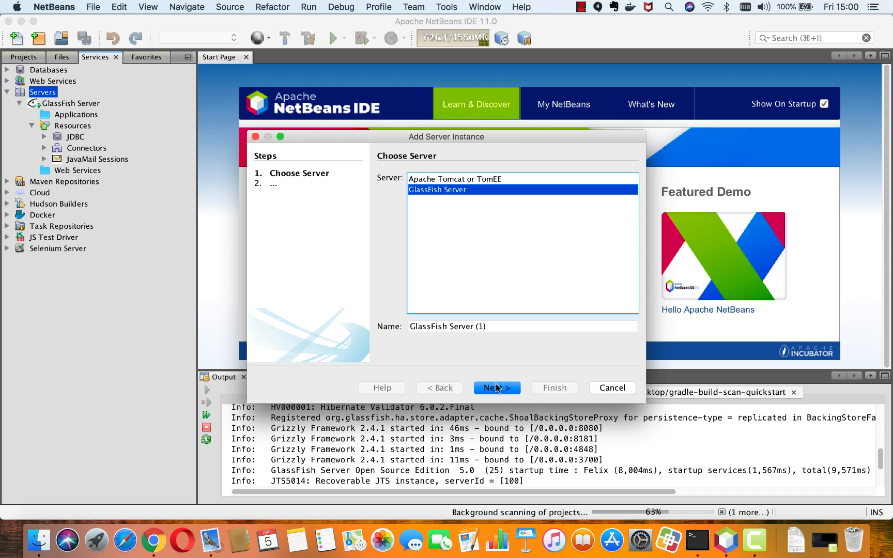
pyautogui.click(497, 388)
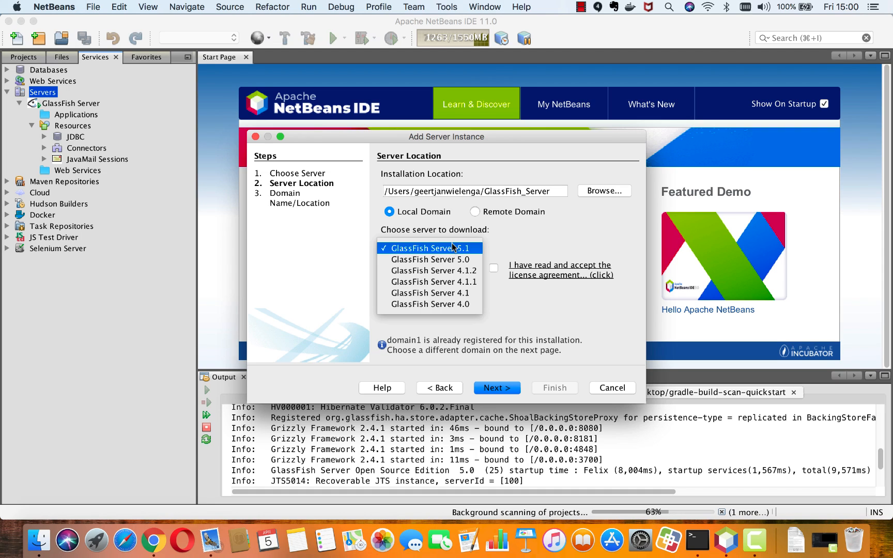
pyautogui.click(429, 248)
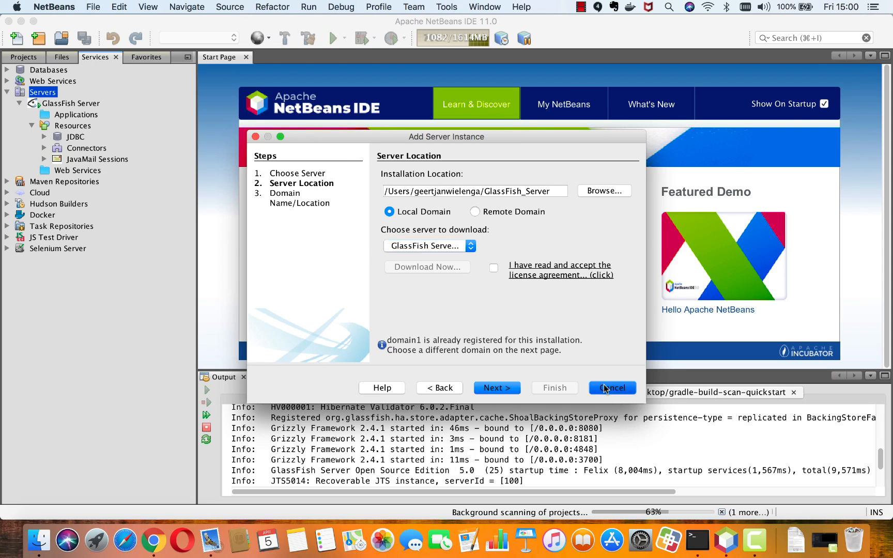
pyautogui.click(612, 387)
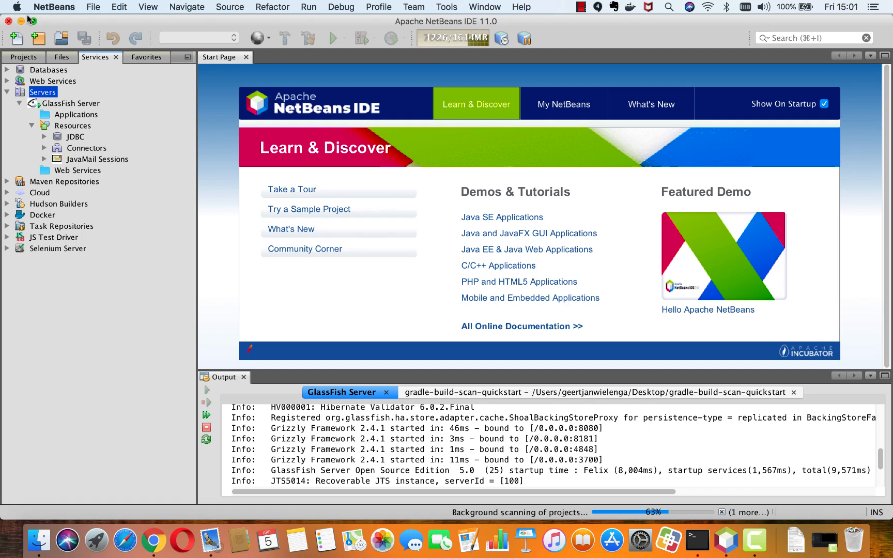
pyautogui.click(54, 7)
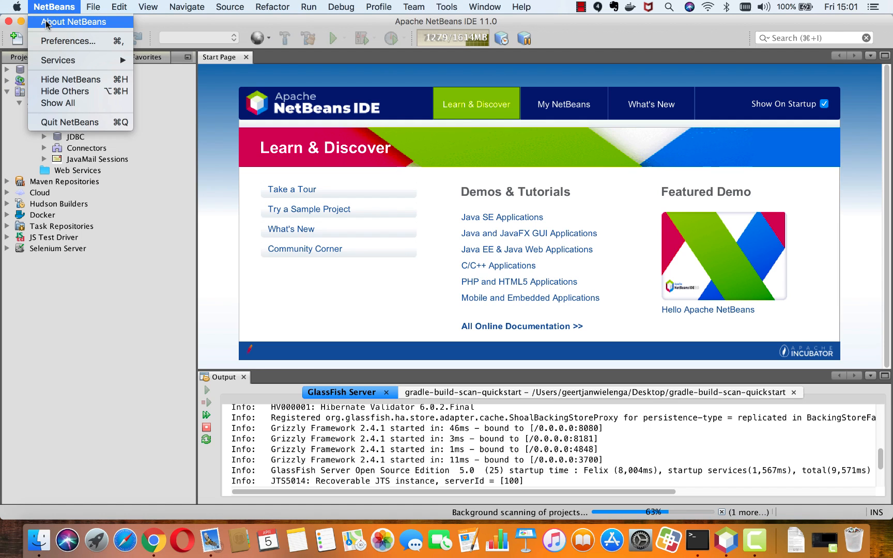
pyautogui.click(73, 22)
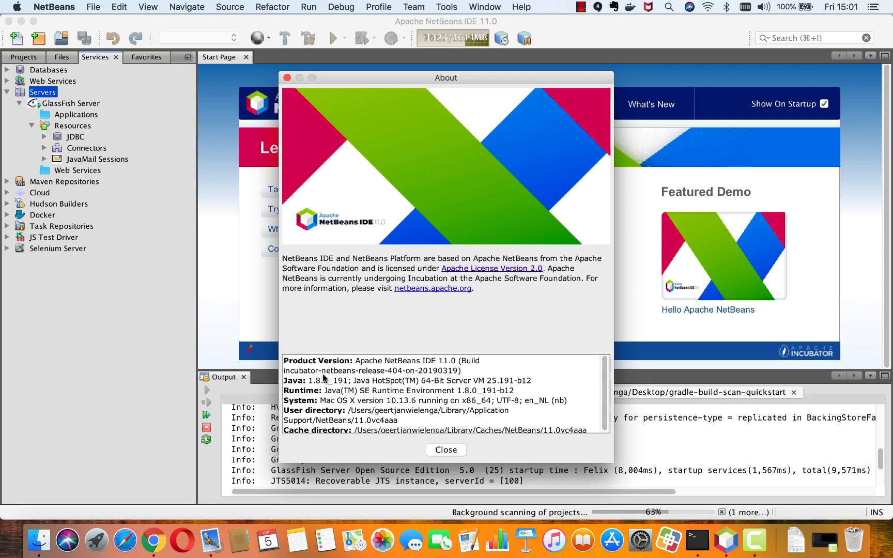
pyautogui.click(446, 450)
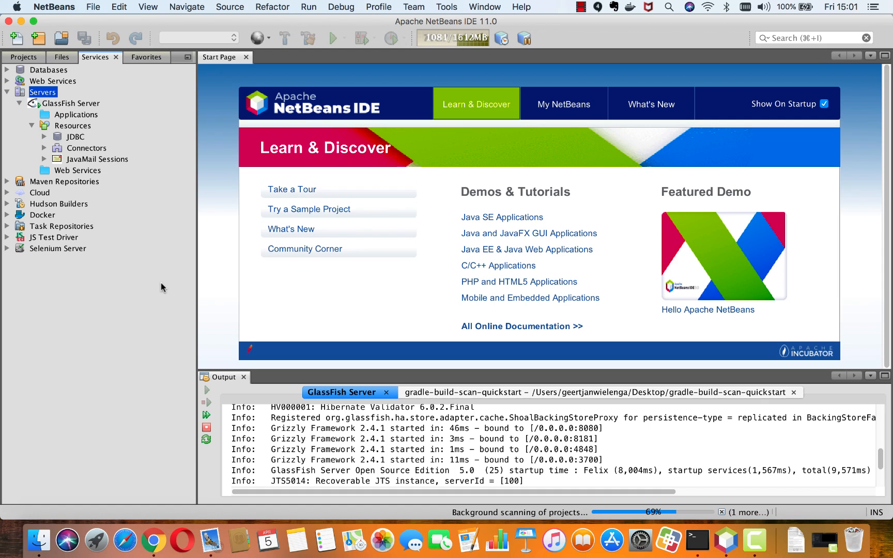
pyautogui.moveTo(114, 137)
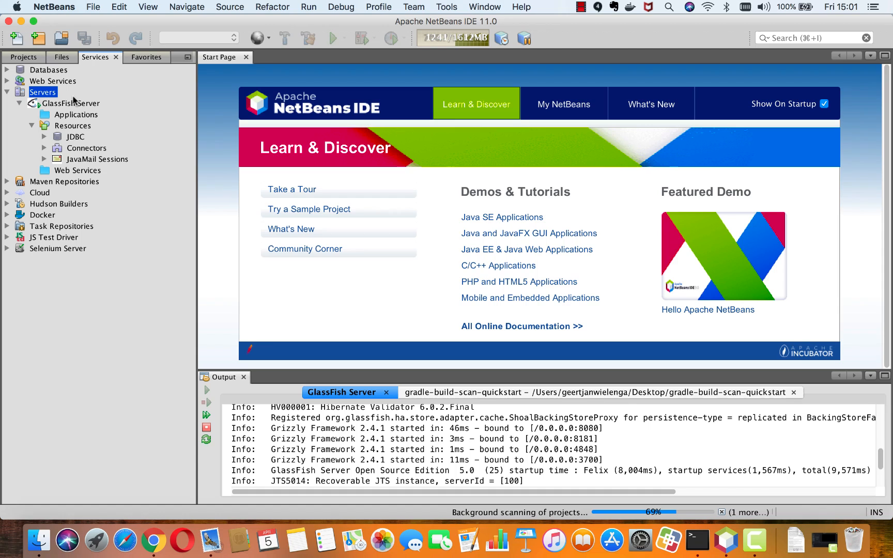
# - Select the running GlassFish Server in Services and bring up its context menu of actions
pyautogui.click(72, 102)
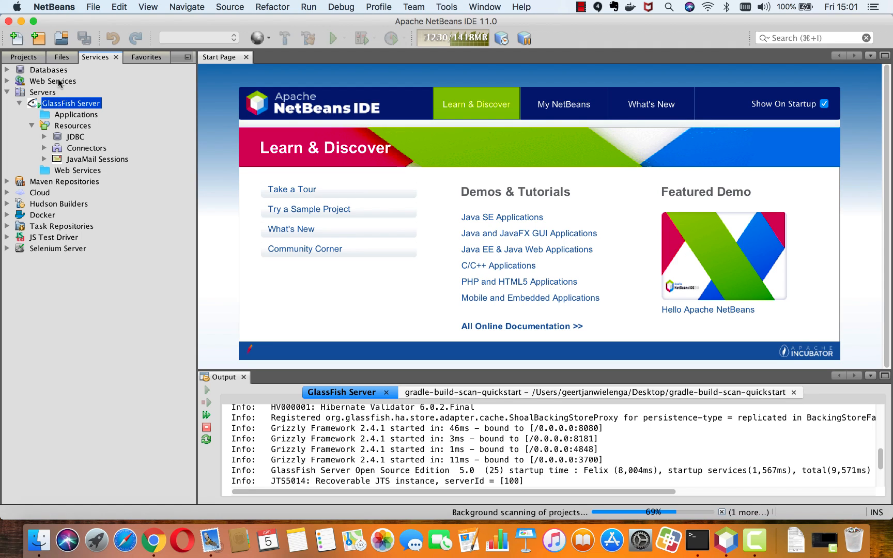
pyautogui.moveTo(112, 76)
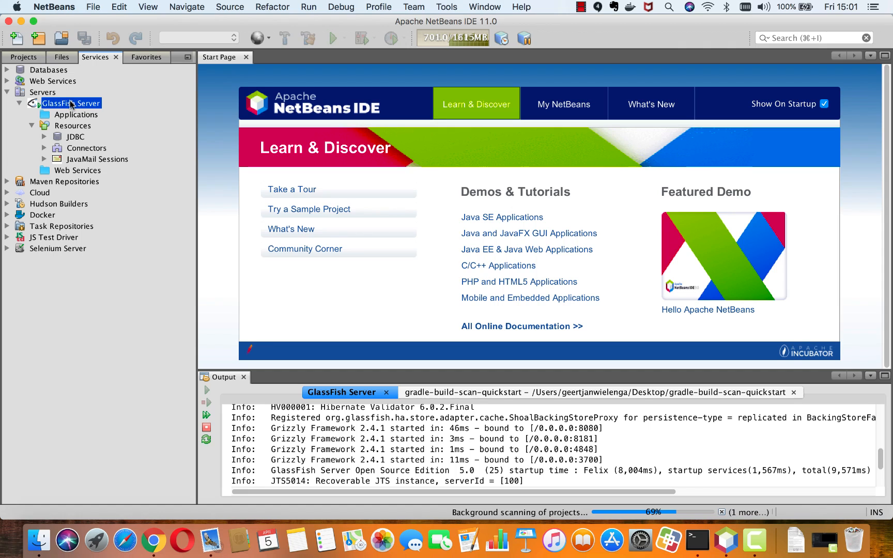
pyautogui.rightClick(71, 103)
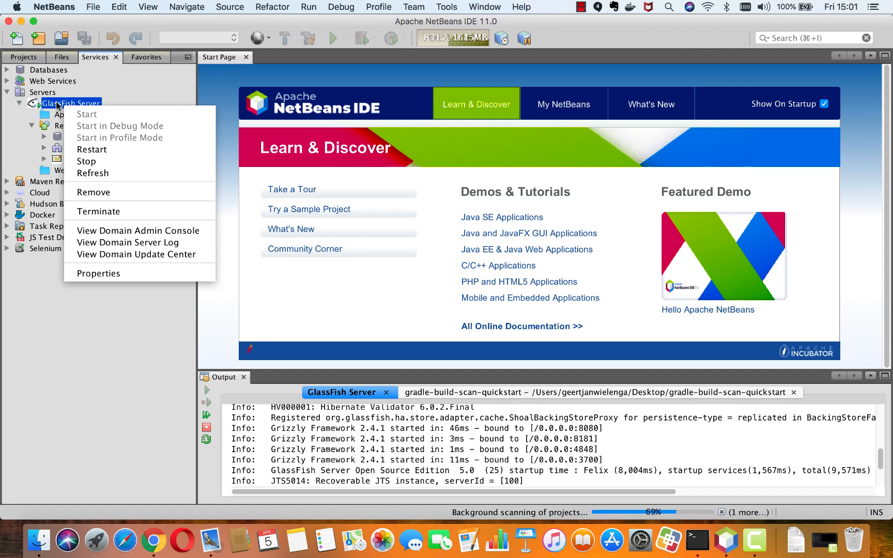
pyautogui.moveTo(70, 103)
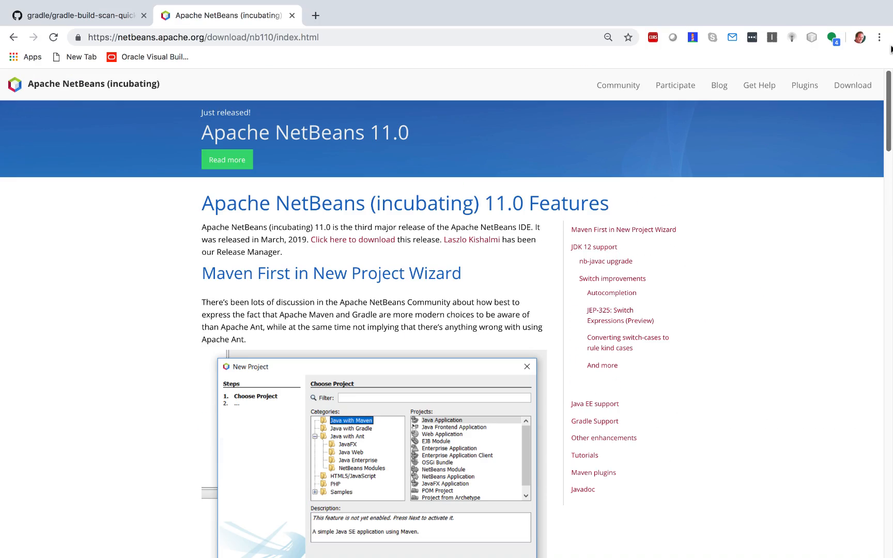
pyautogui.moveTo(887, 77)
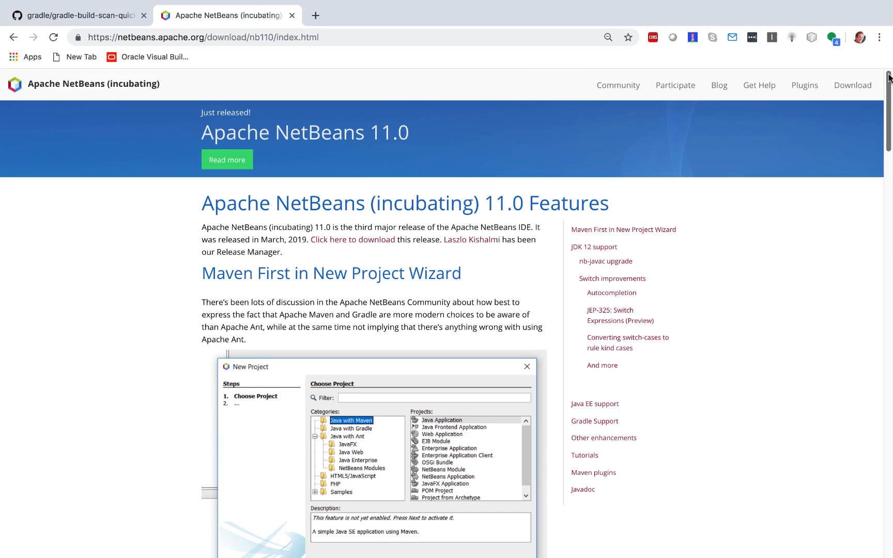
# - Read down the NetBeans 11.0 features page and highlight the --enable-preview compiler option
pyautogui.scroll(-3)
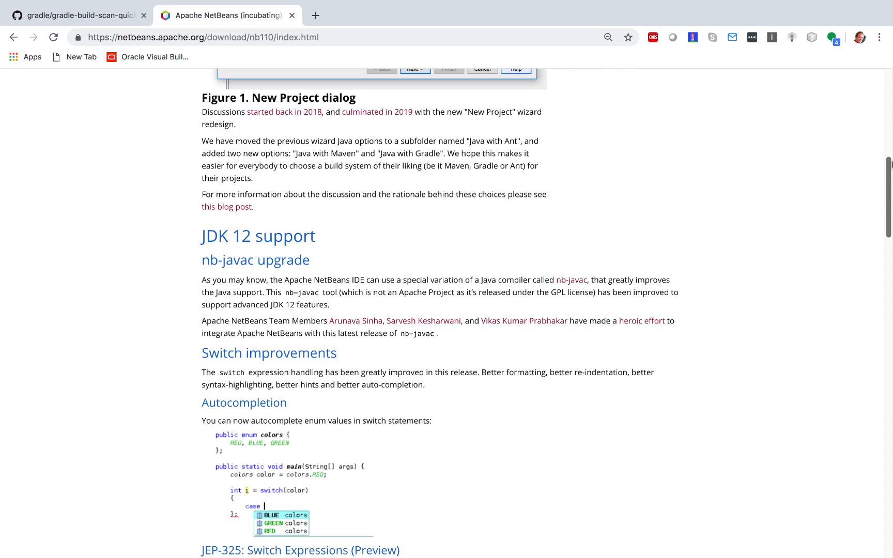
pyautogui.scroll(-3)
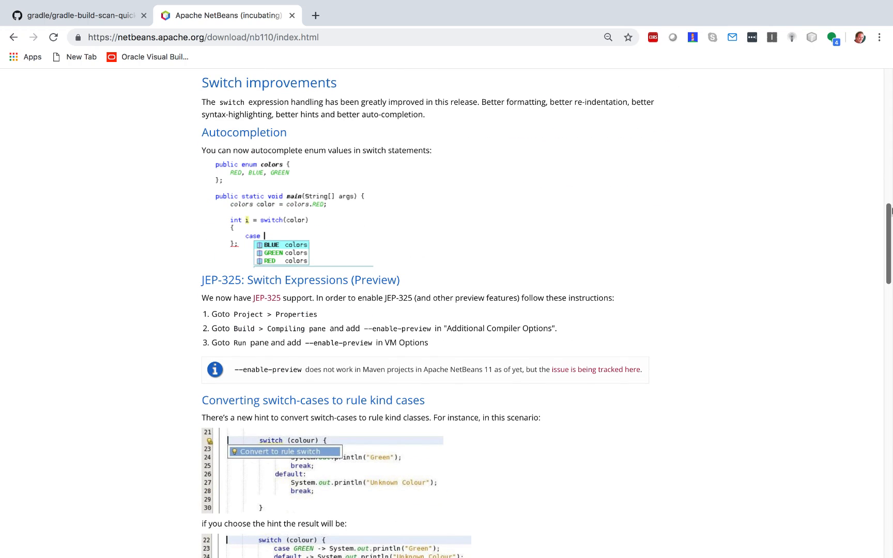
pyautogui.scroll(3)
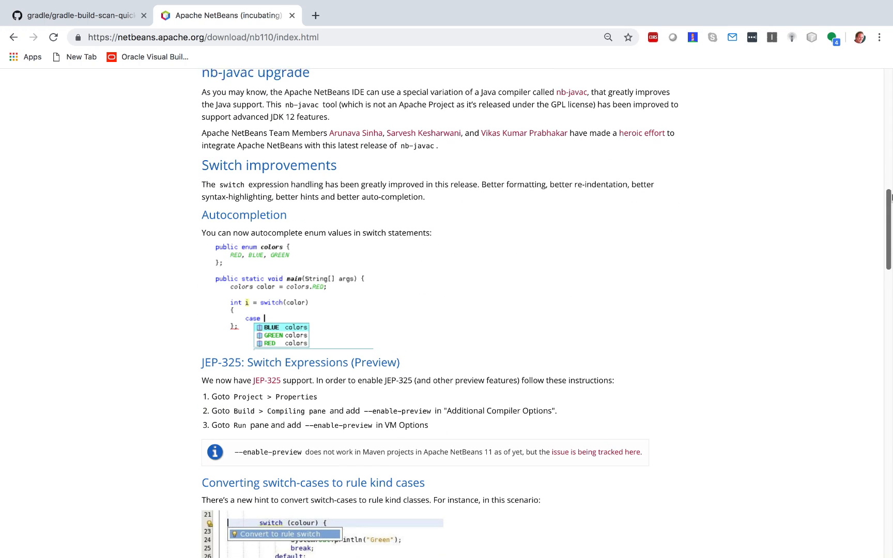
pyautogui.scroll(-3)
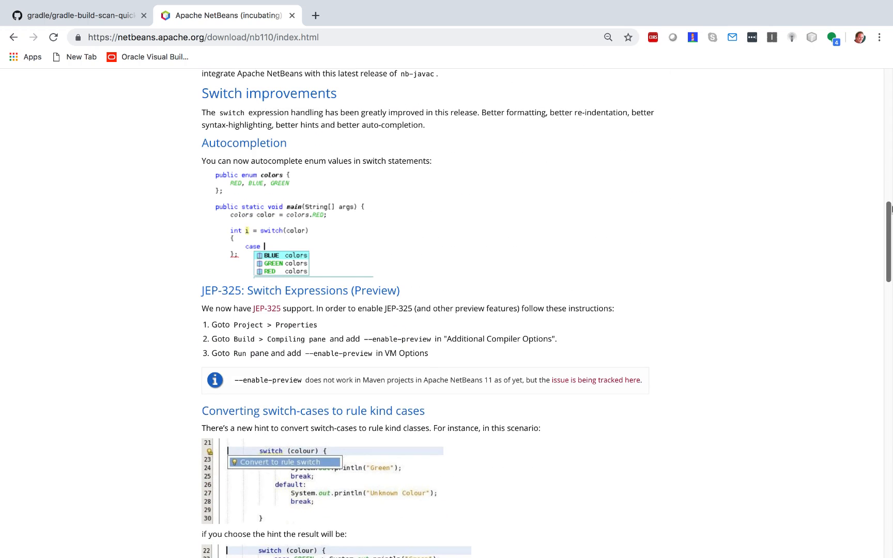
pyautogui.scroll(-3)
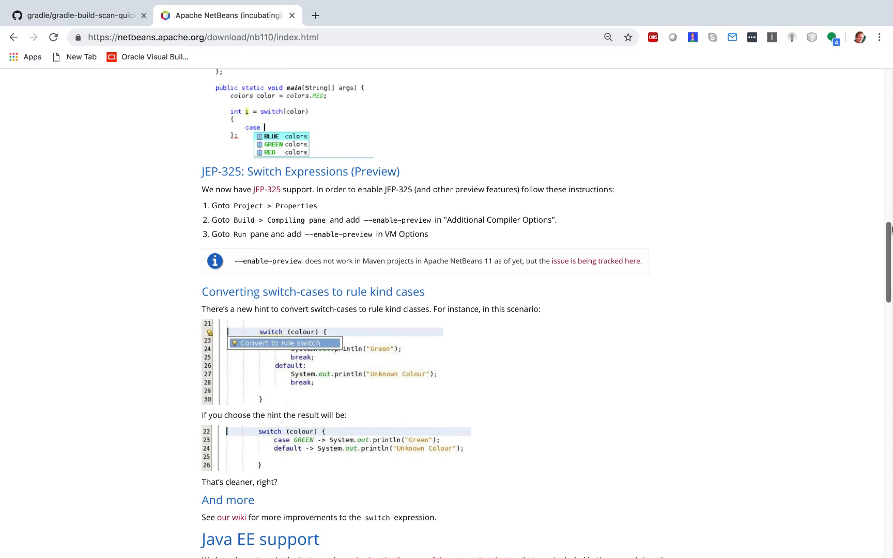
pyautogui.moveTo(369, 223)
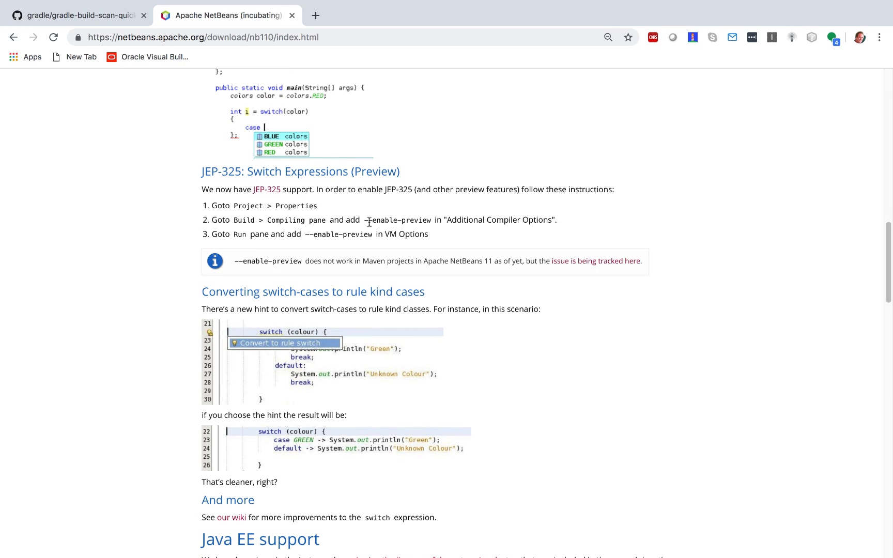
pyautogui.doubleClick(397, 220)
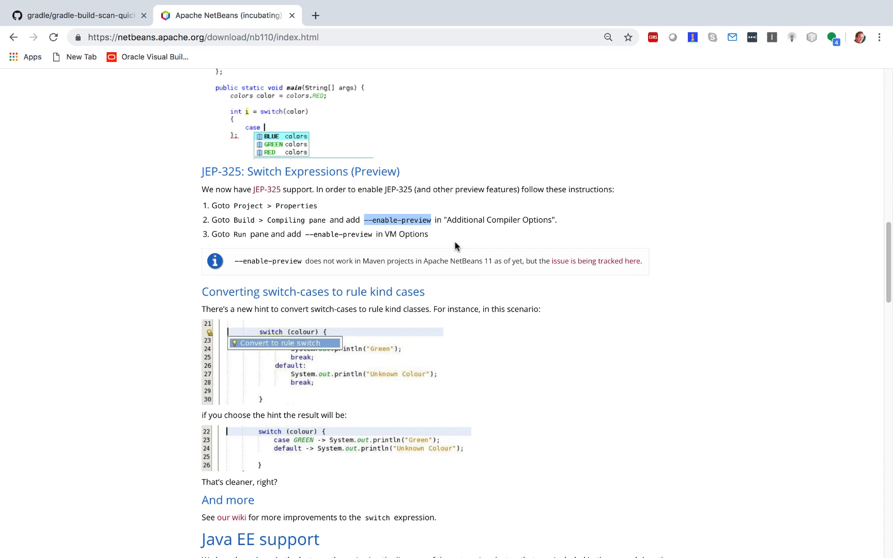
pyautogui.moveTo(739, 258)
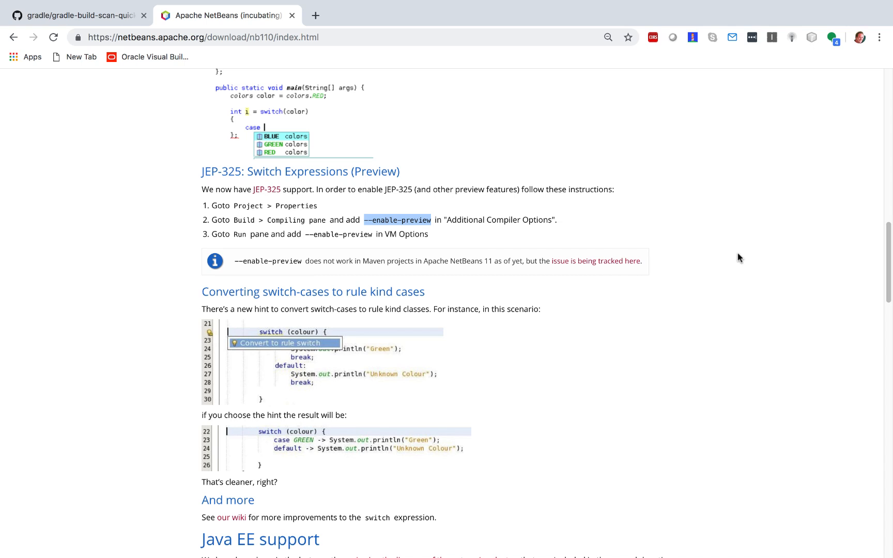
pyautogui.moveTo(887, 265)
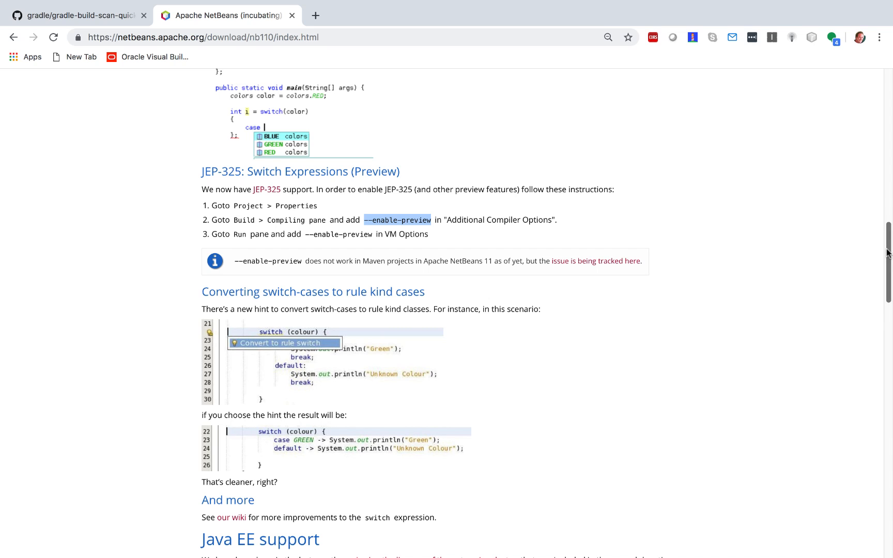
# - Continue to the Other enhancements section and open the 'added support for HiDPI icons' pull request
pyautogui.scroll(-3)
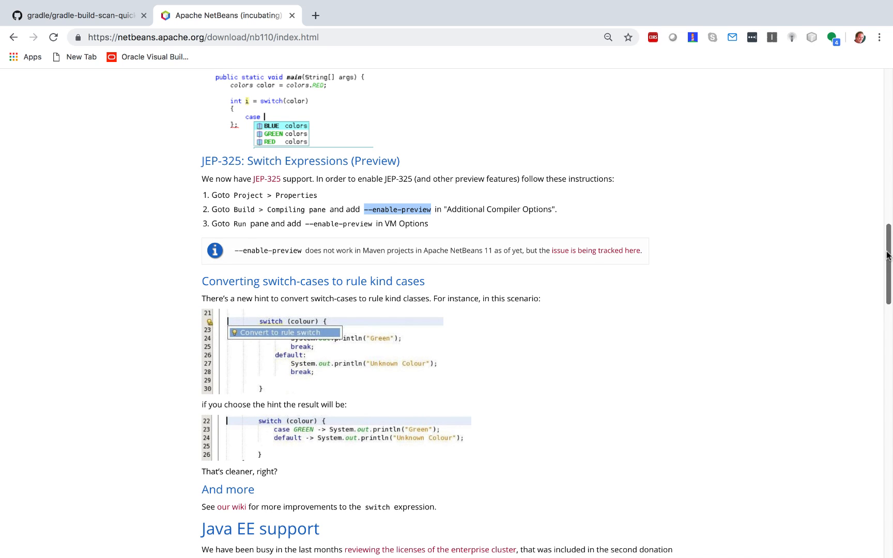
pyautogui.scroll(-3)
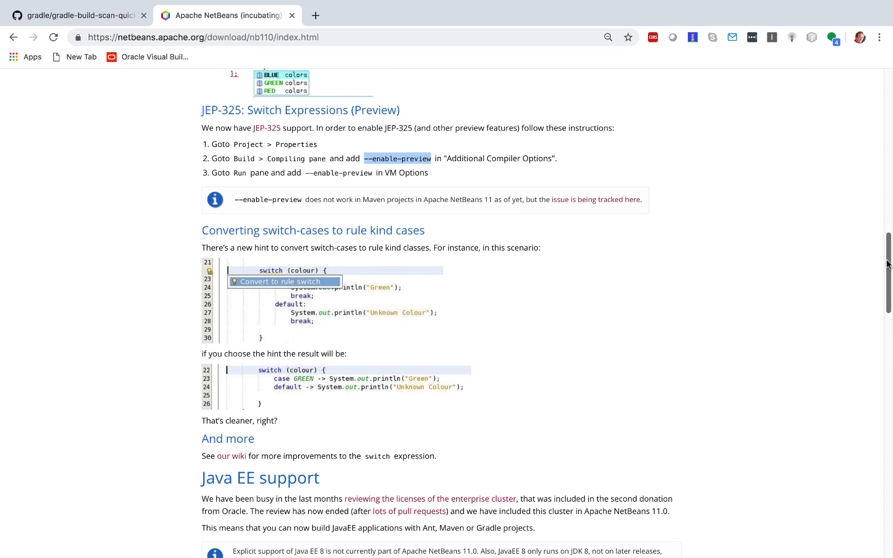
pyautogui.moveTo(661, 229)
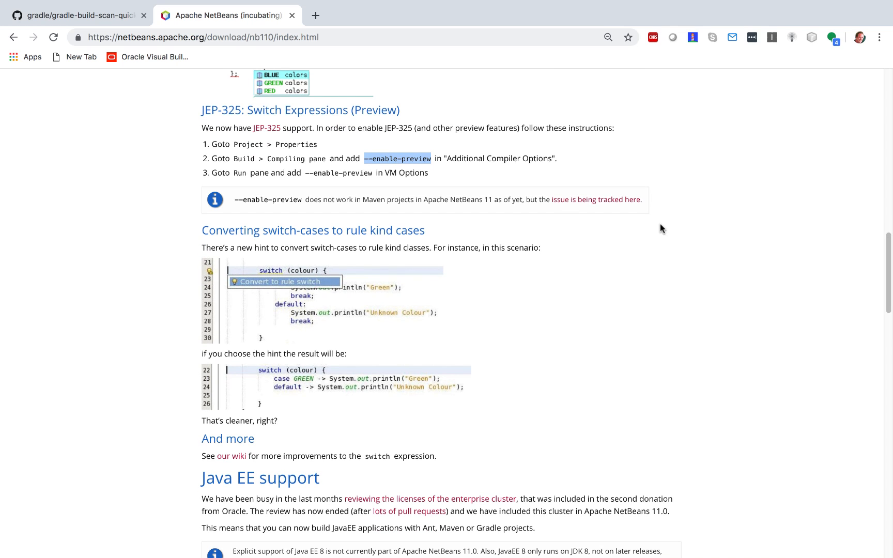
pyautogui.moveTo(341, 320)
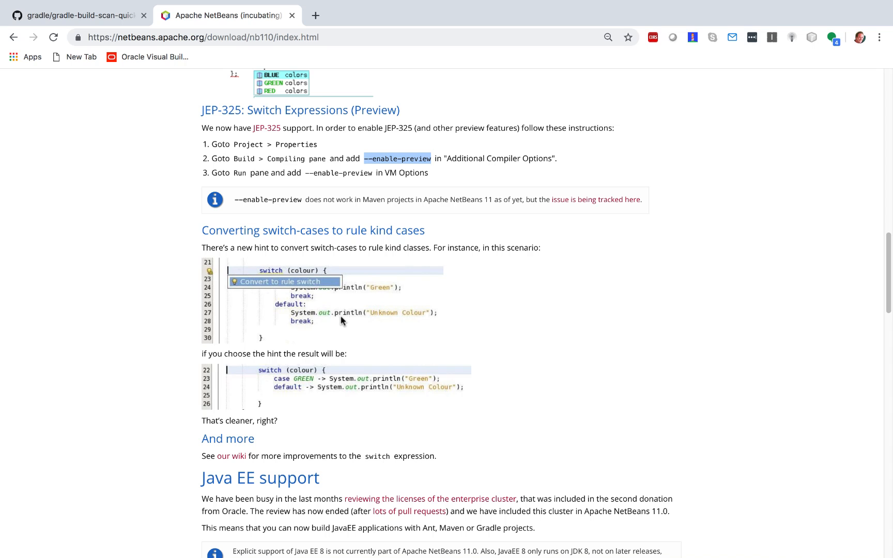
pyautogui.moveTo(535, 302)
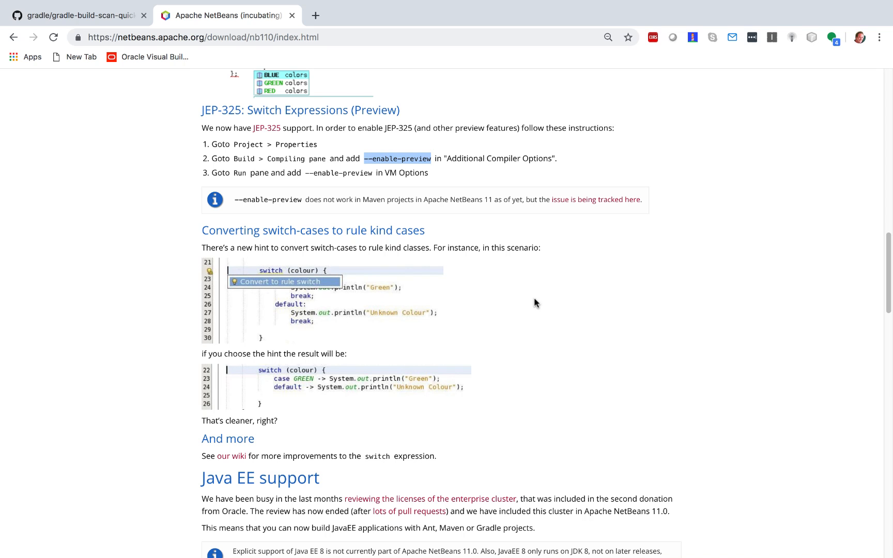
pyautogui.scroll(-3)
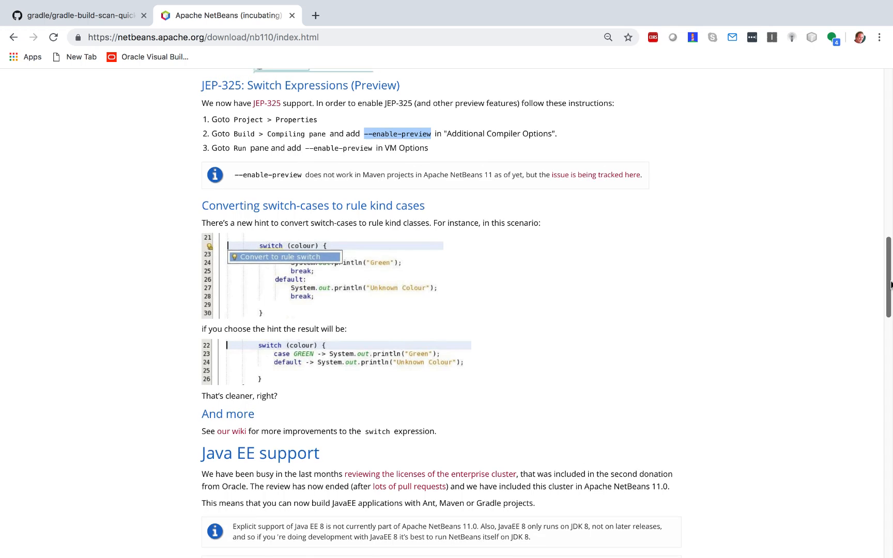
pyautogui.scroll(3)
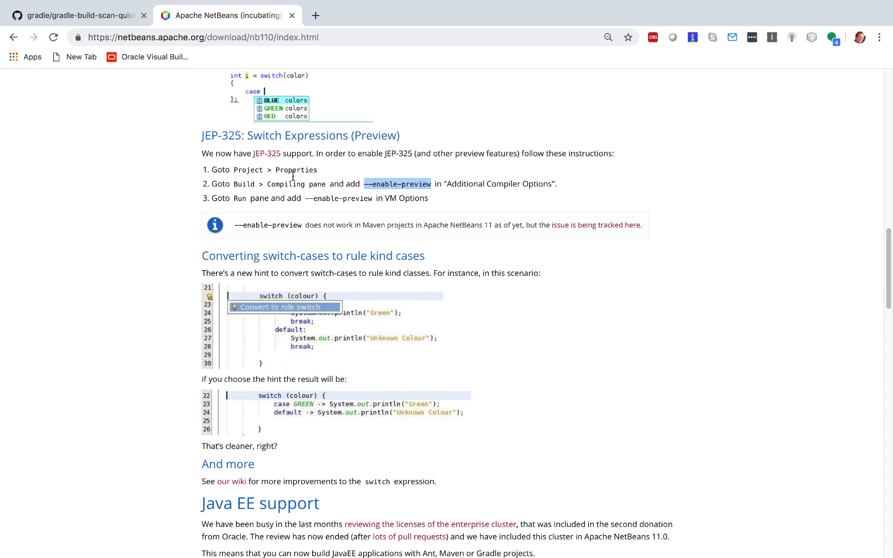
pyautogui.moveTo(886, 274)
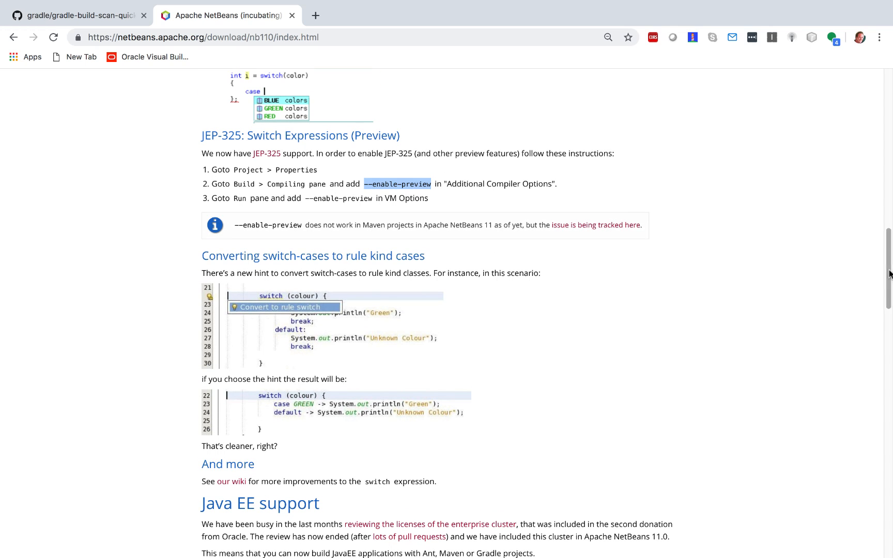
pyautogui.scroll(-3)
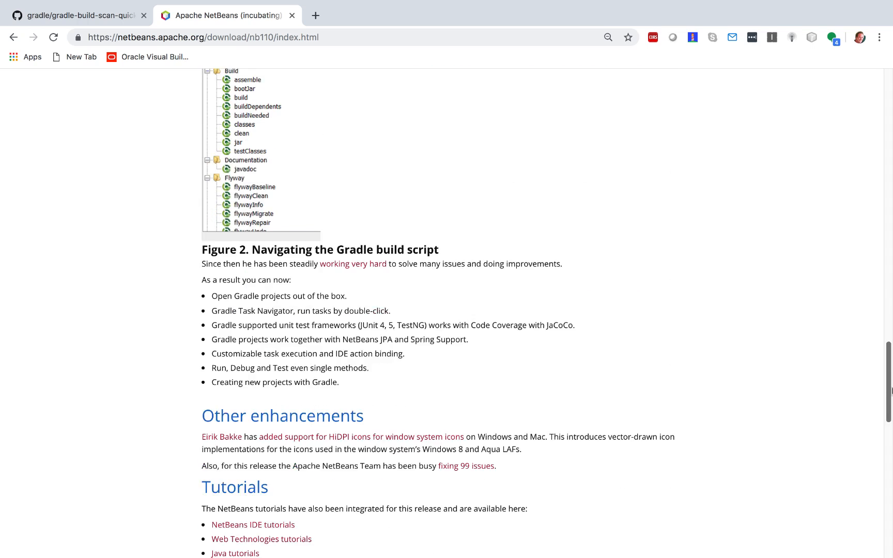
pyautogui.click(359, 436)
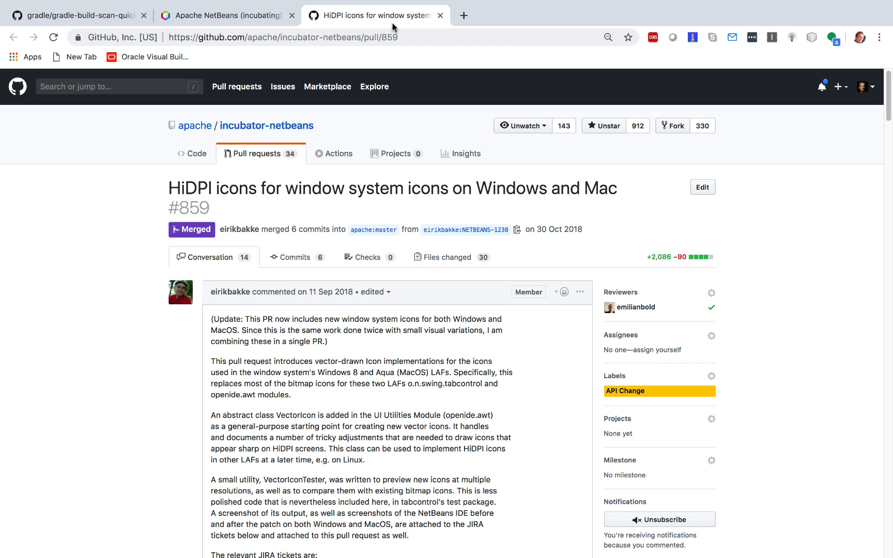
pyautogui.moveTo(290, 195)
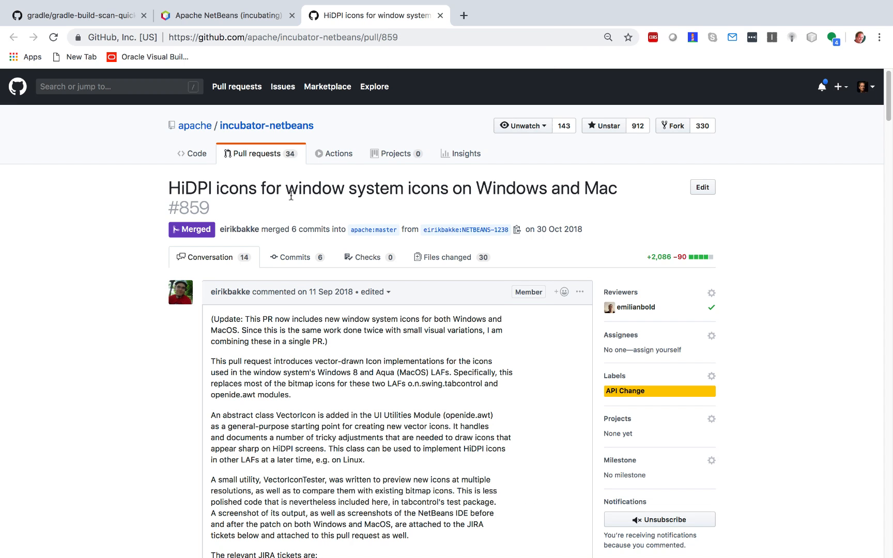
# - Look over pull request #859's before-and-after screenshots, then return to the NetBeans 11.0 features tab
pyautogui.scroll(-3)
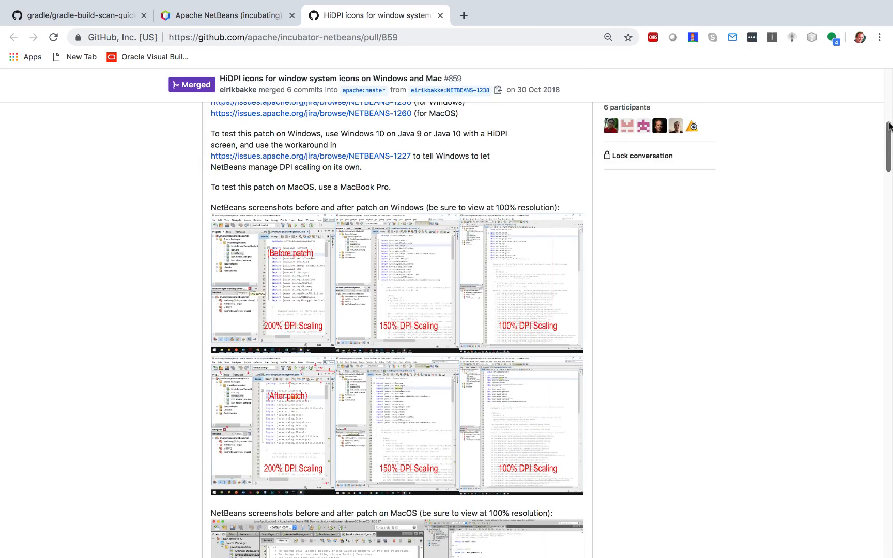
pyautogui.scroll(-3)
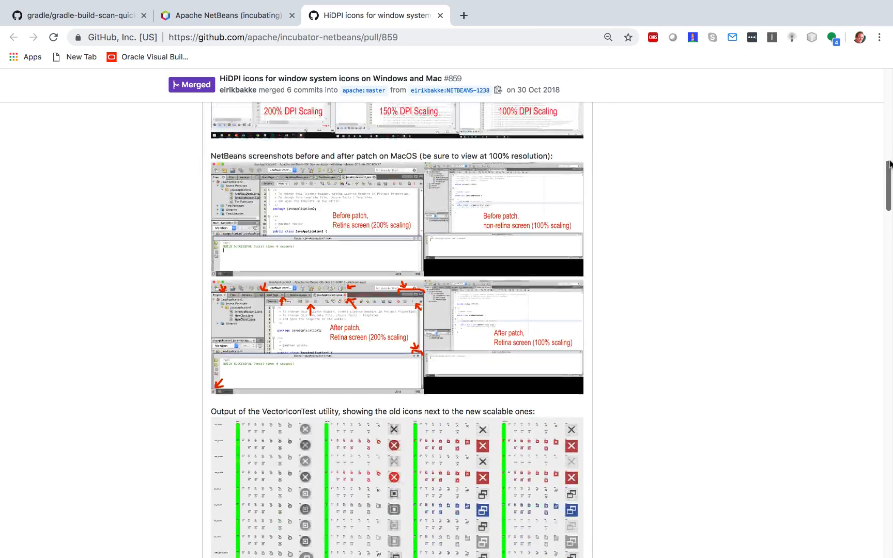
pyautogui.scroll(3)
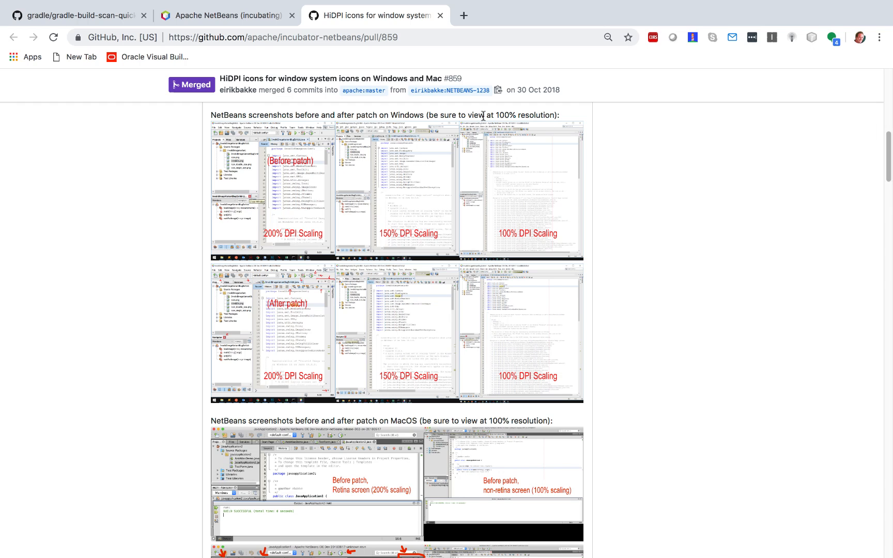
pyautogui.click(225, 15)
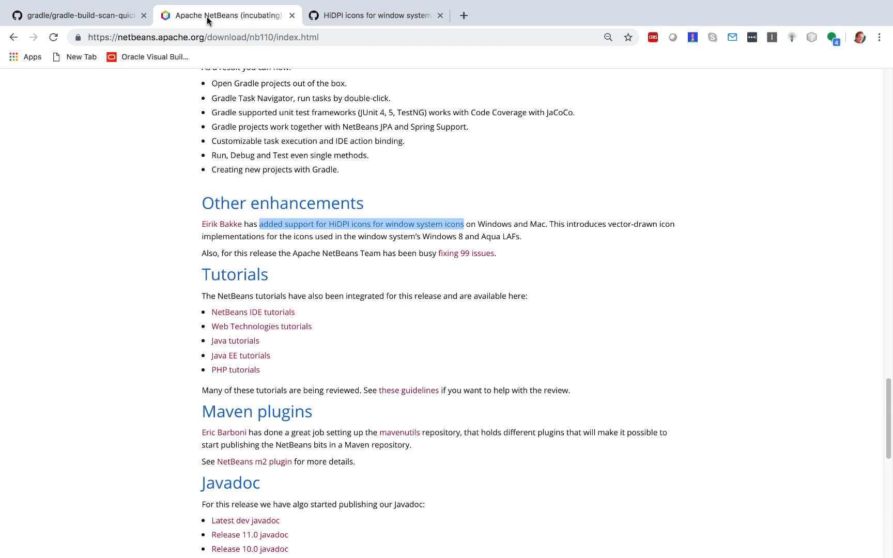
pyautogui.scroll(3)
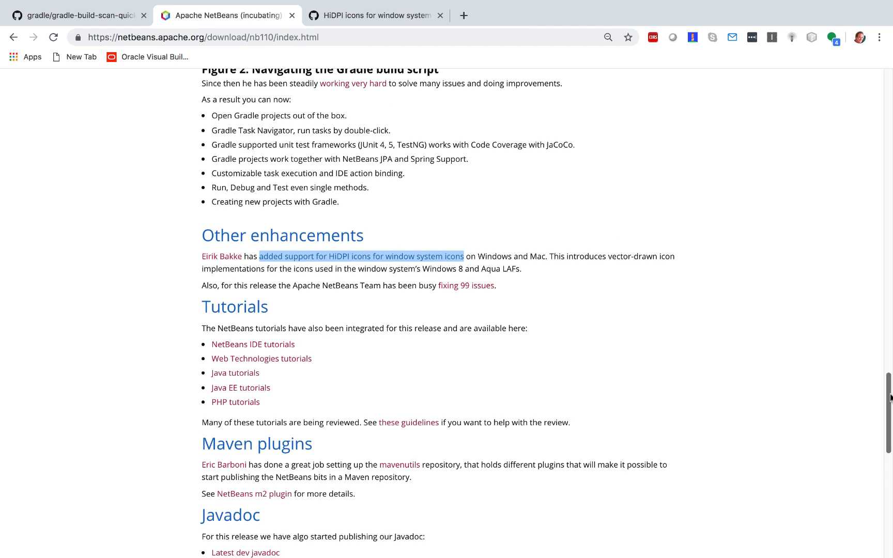
pyautogui.scroll(-3)
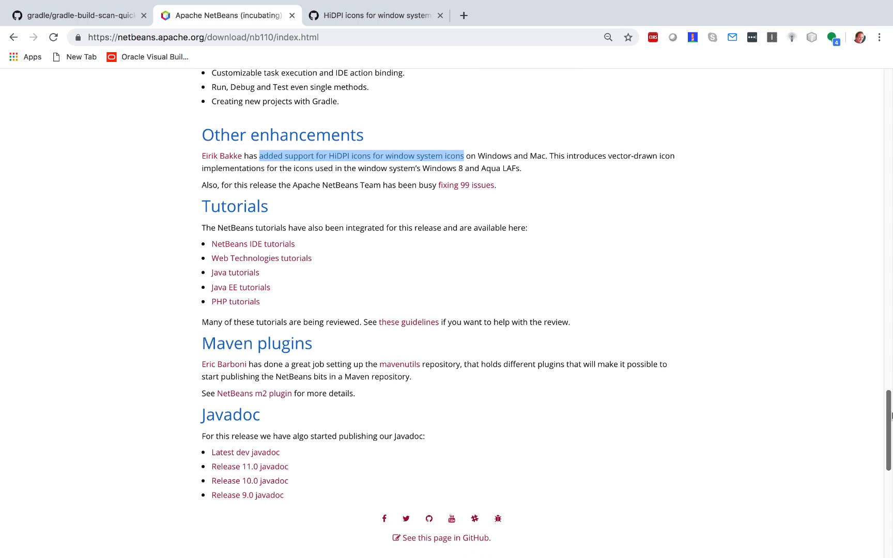
pyautogui.scroll(3)
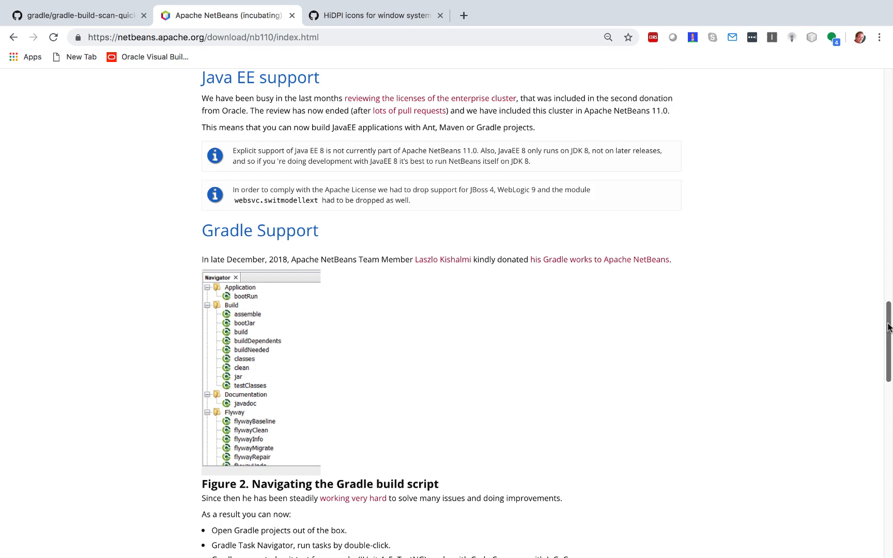
pyautogui.scroll(3)
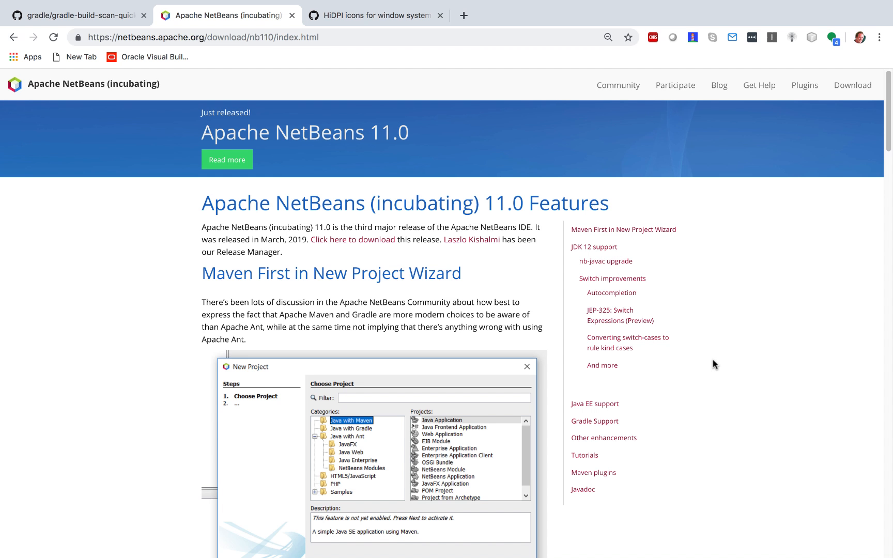